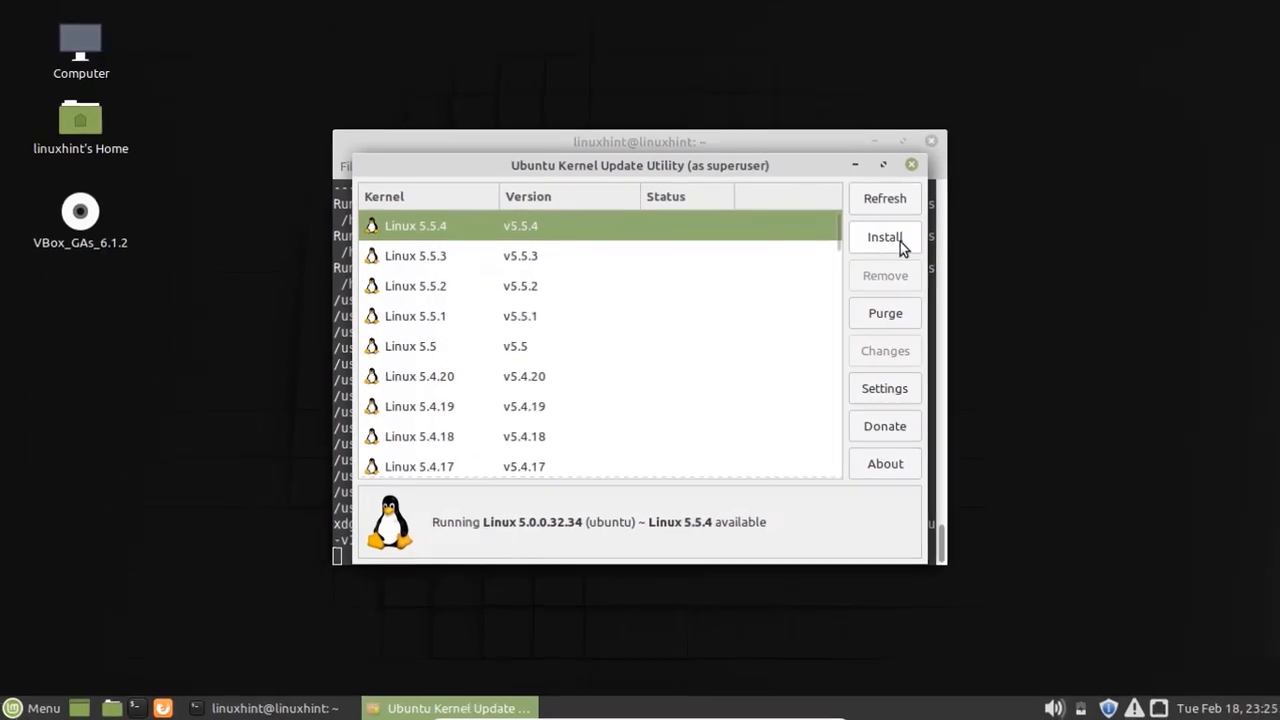
- Start the Linux 5.5.4 kernel install from Ukuu, then close the utility
click(884, 236)
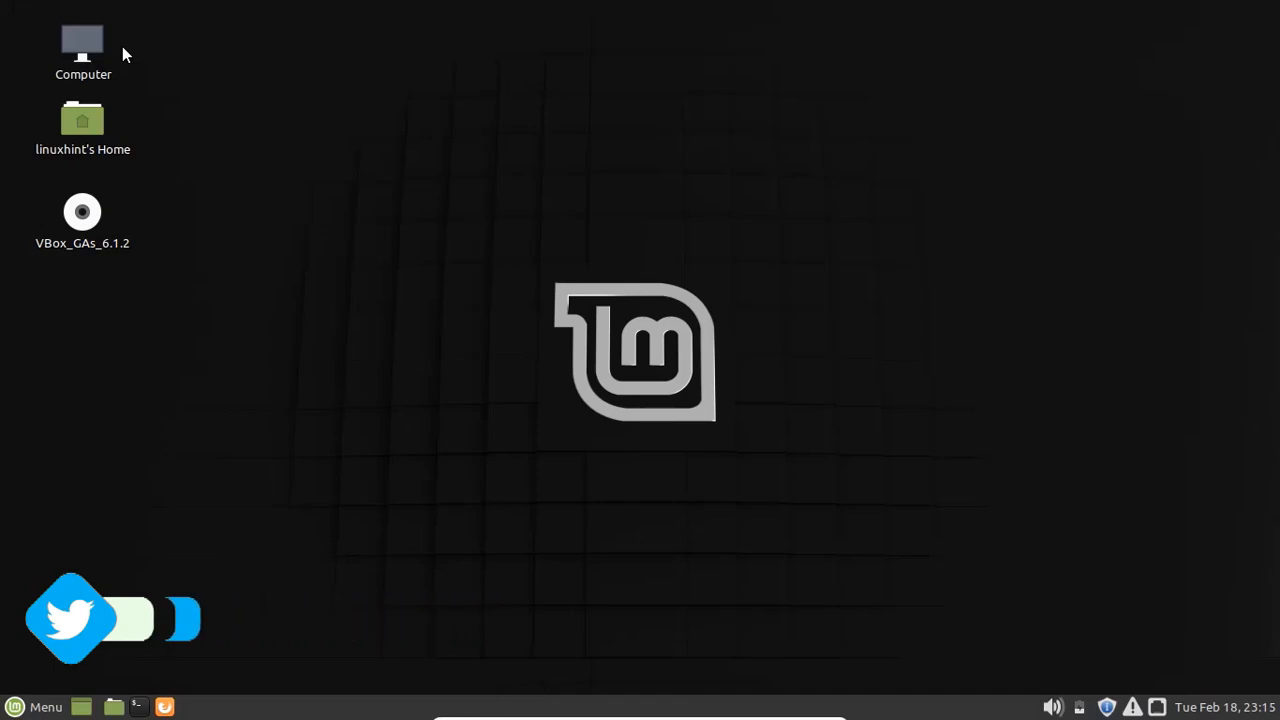
- Launch Update Manager by searching 'update' from the applications menu
click(44, 704)
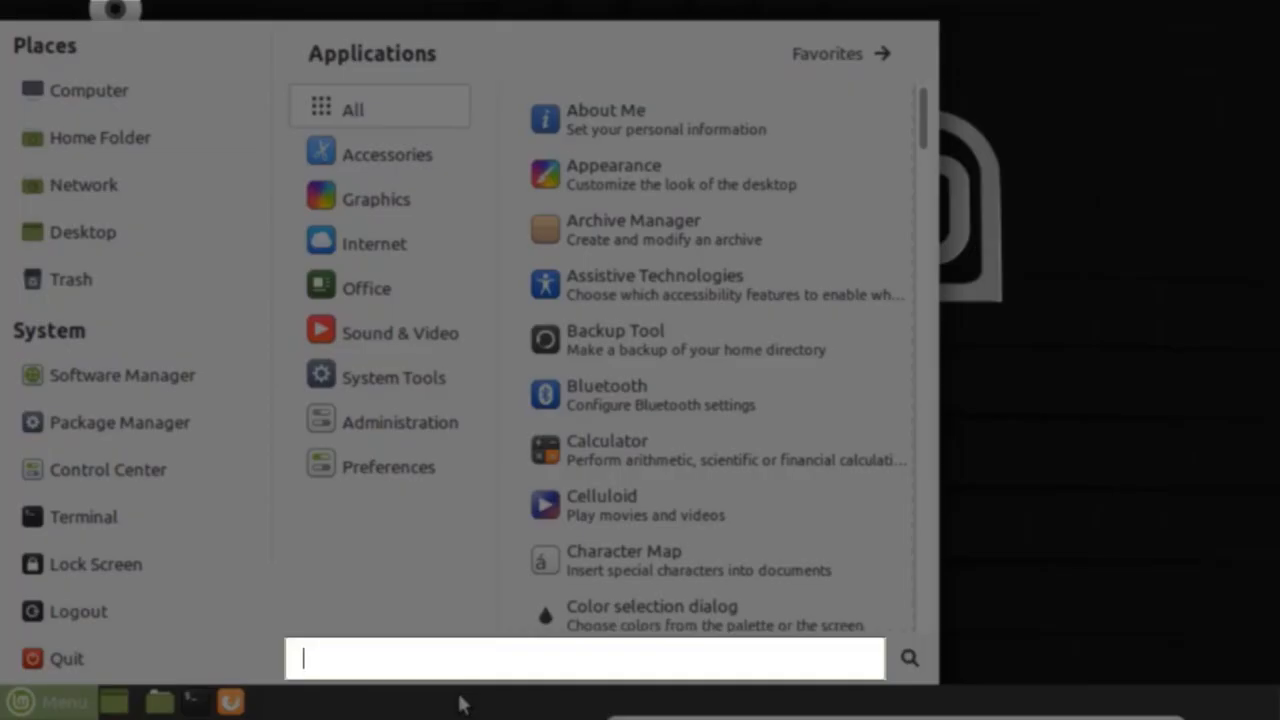
text(update)
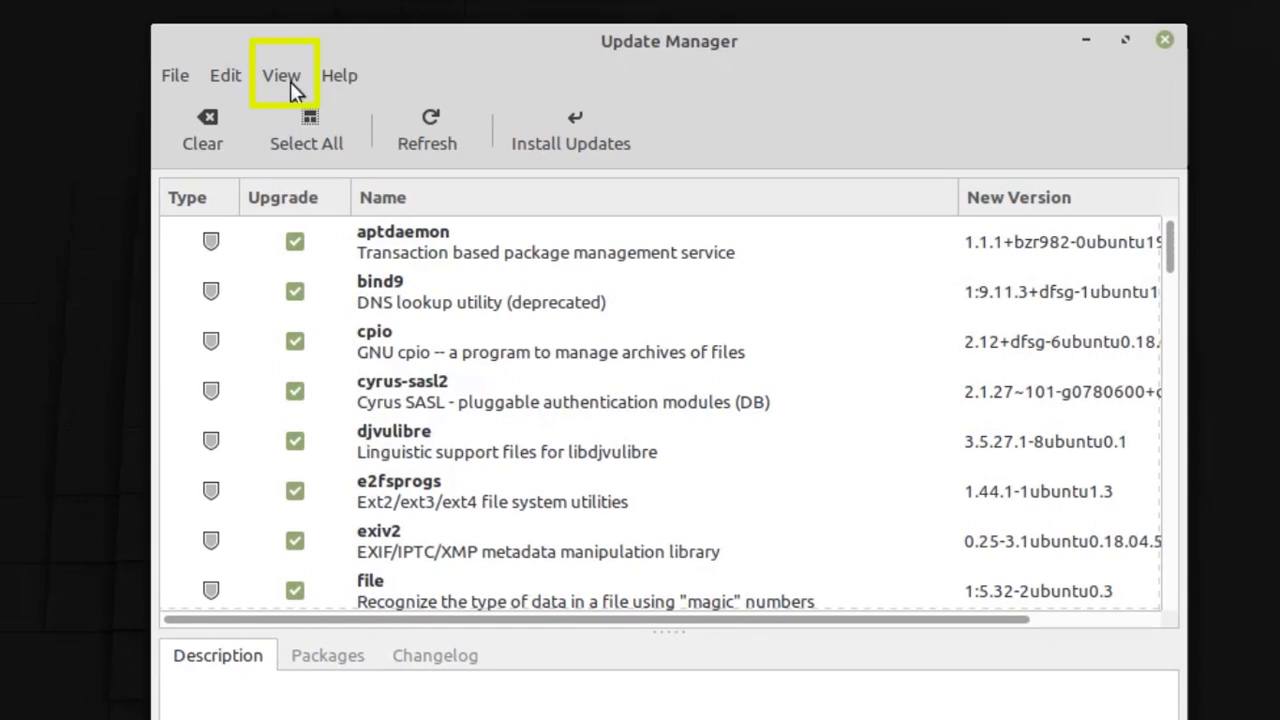
- View the Linux Kernels list past its warning, comparing 5.3 kernels to running 5.0.0-32, then close it
click(280, 76)
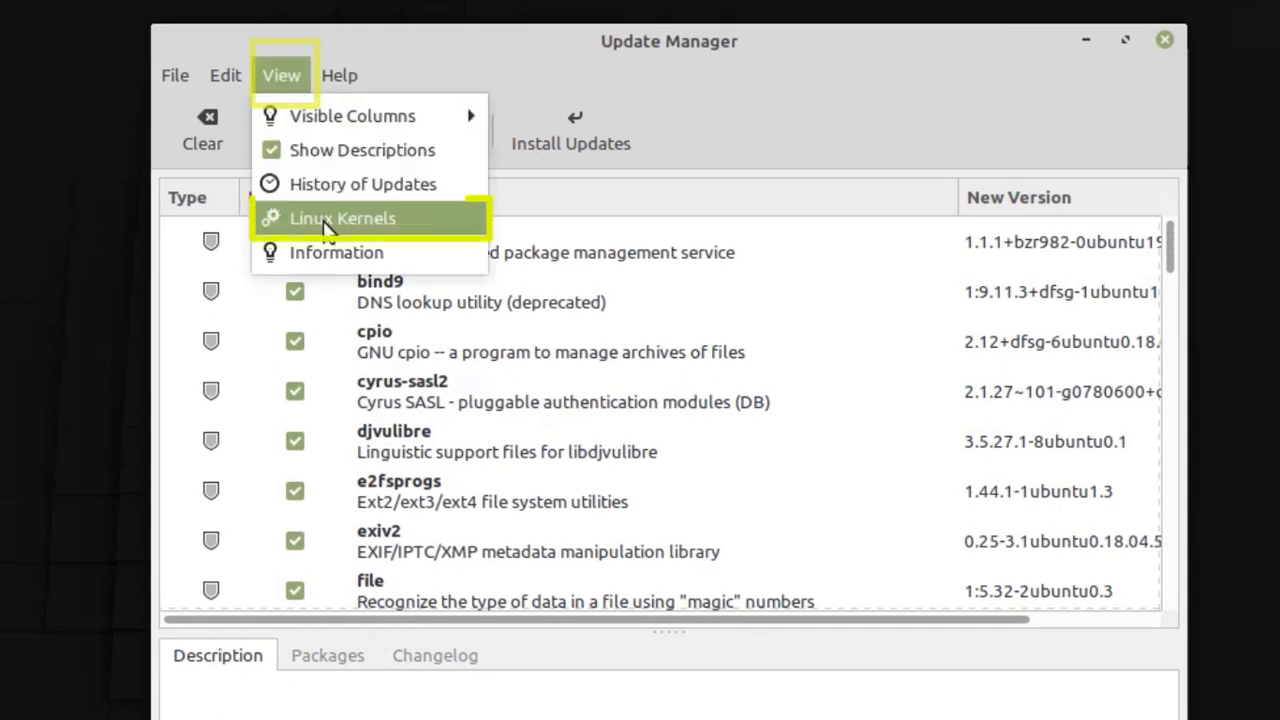
click(342, 218)
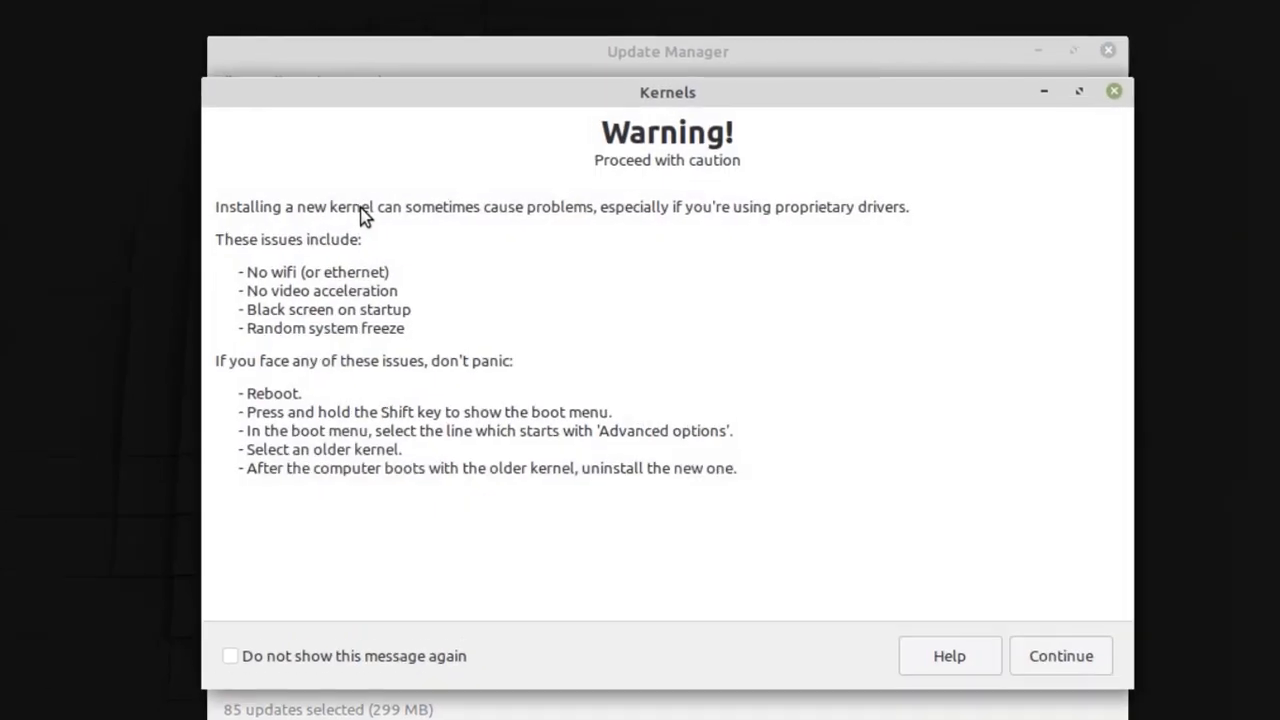
click(1060, 656)
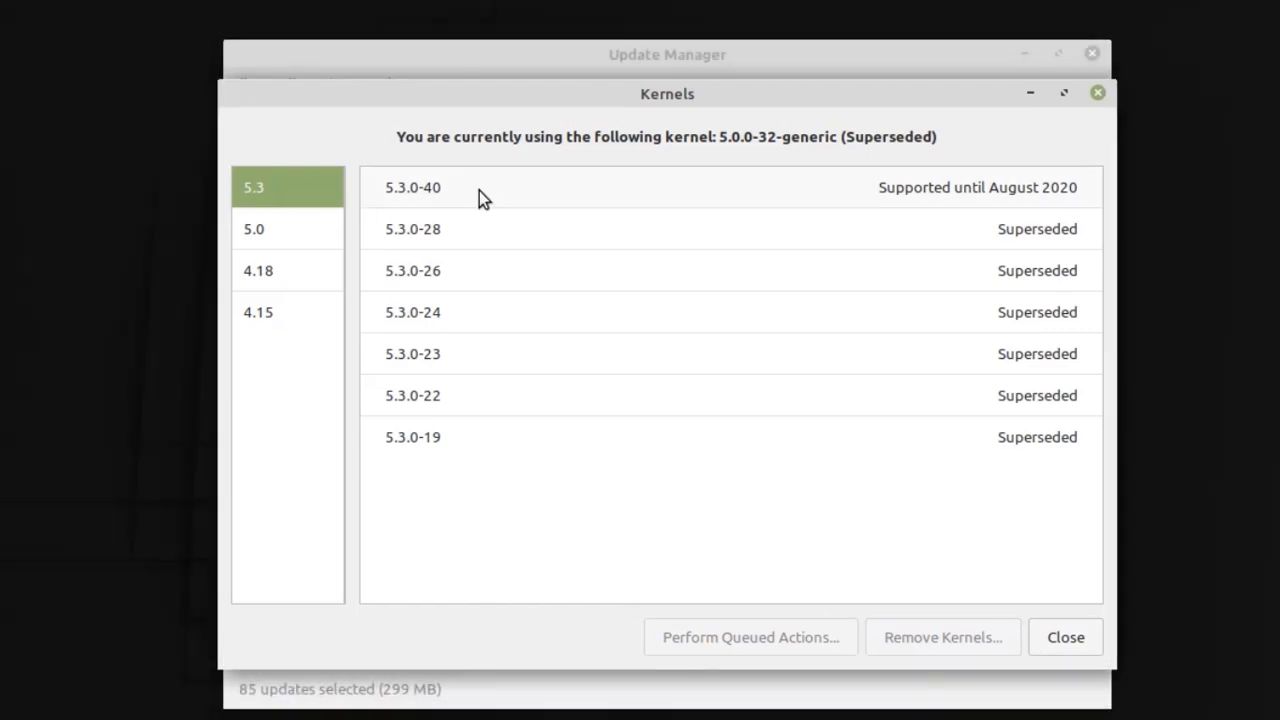
click(412, 188)
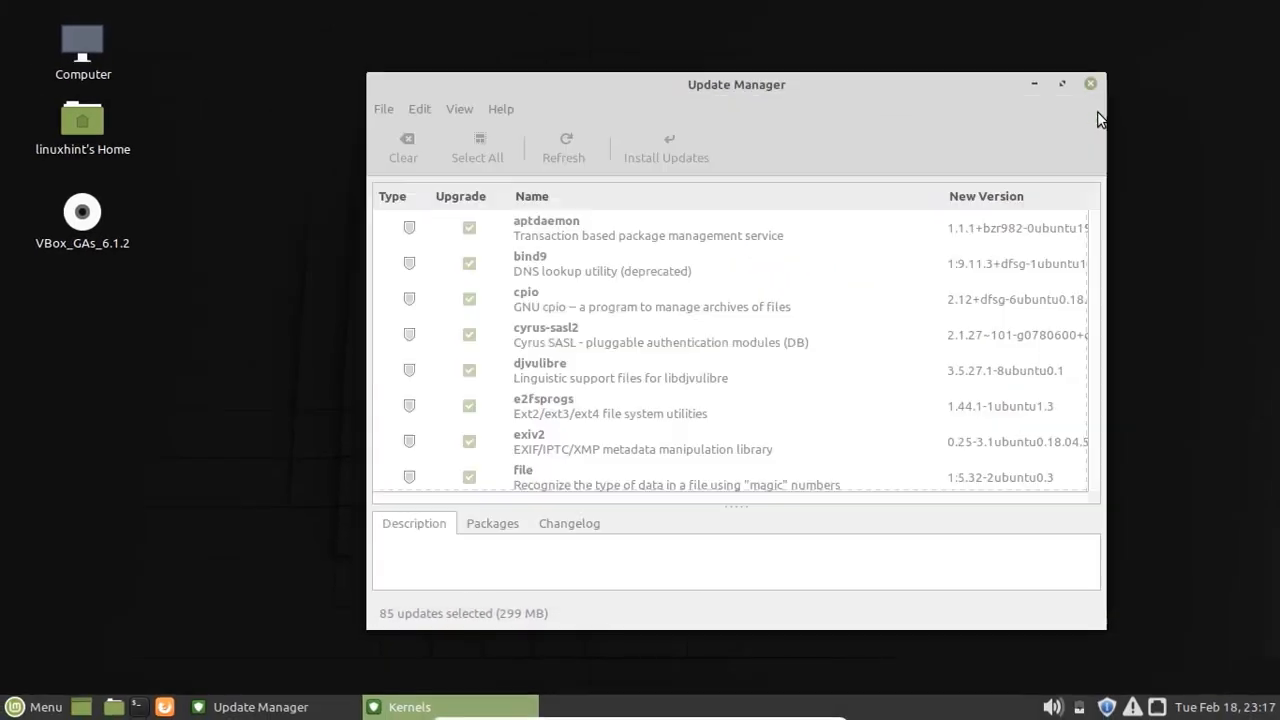
- Close Update Manager and bring up a fresh terminal at an empty prompt
click(1092, 84)
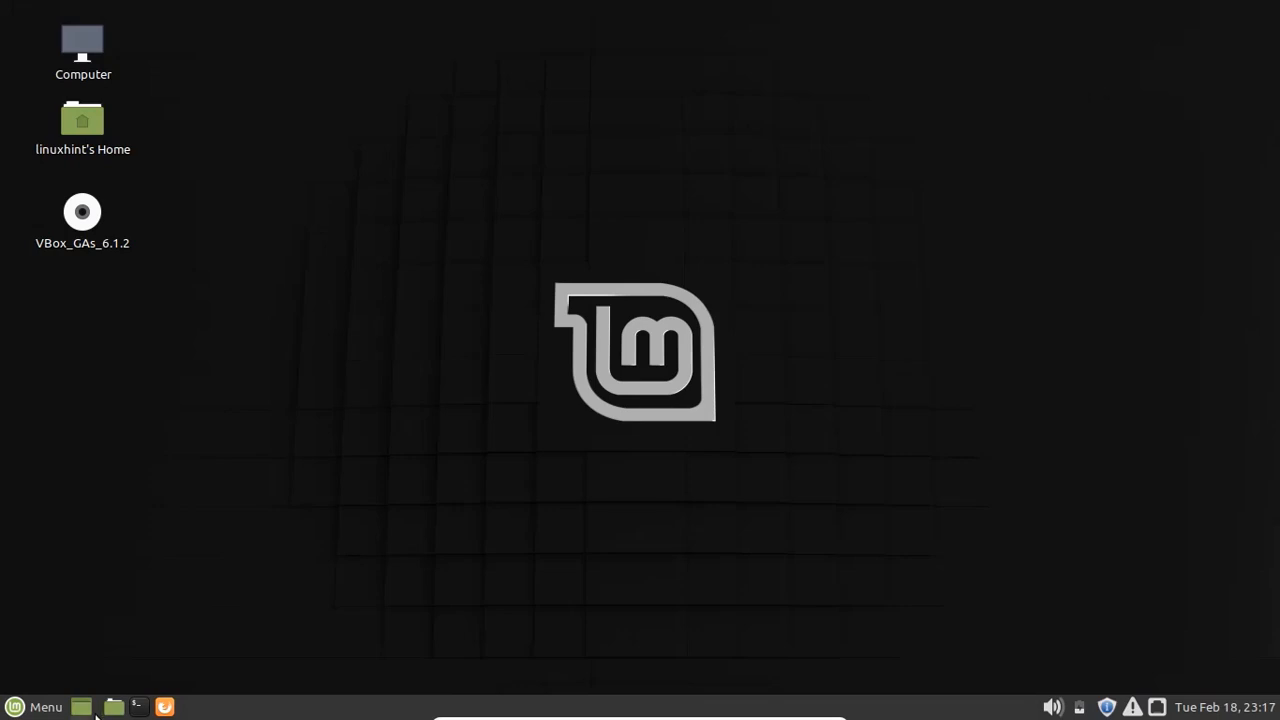
click(138, 704)
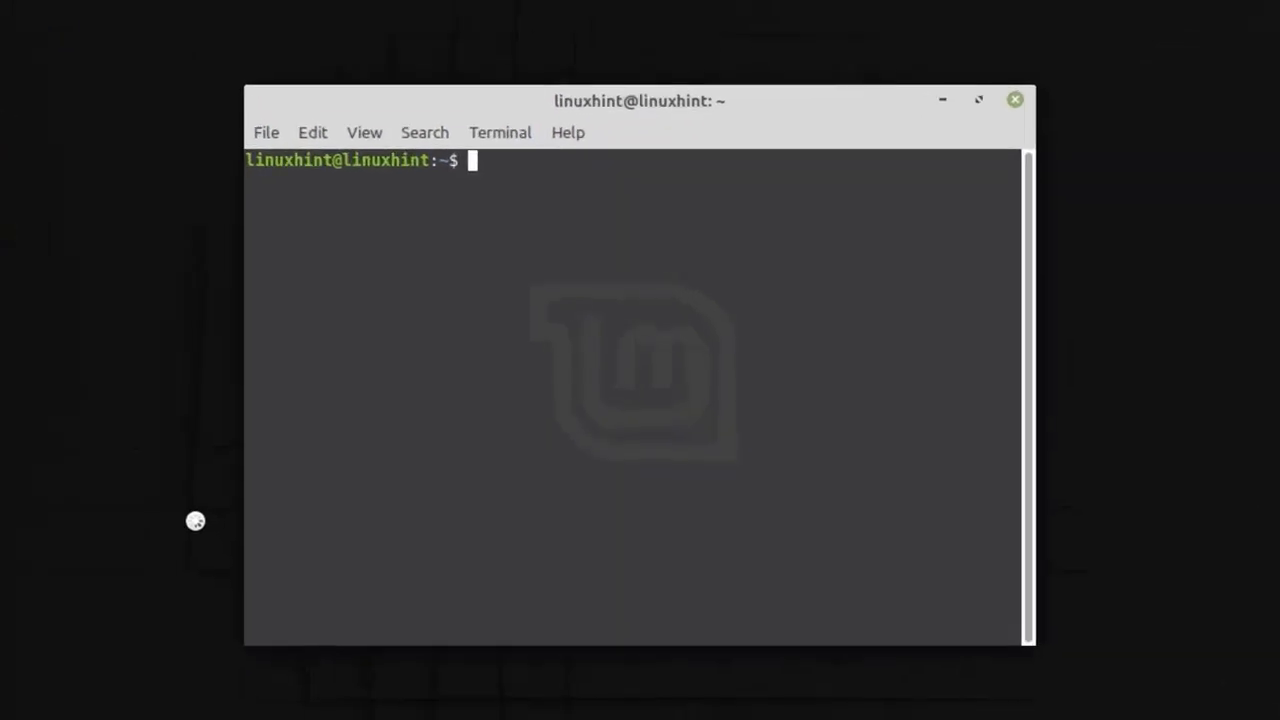
- Check the running kernel with uname -sr, reporting 5.0.0-32
text(uname)
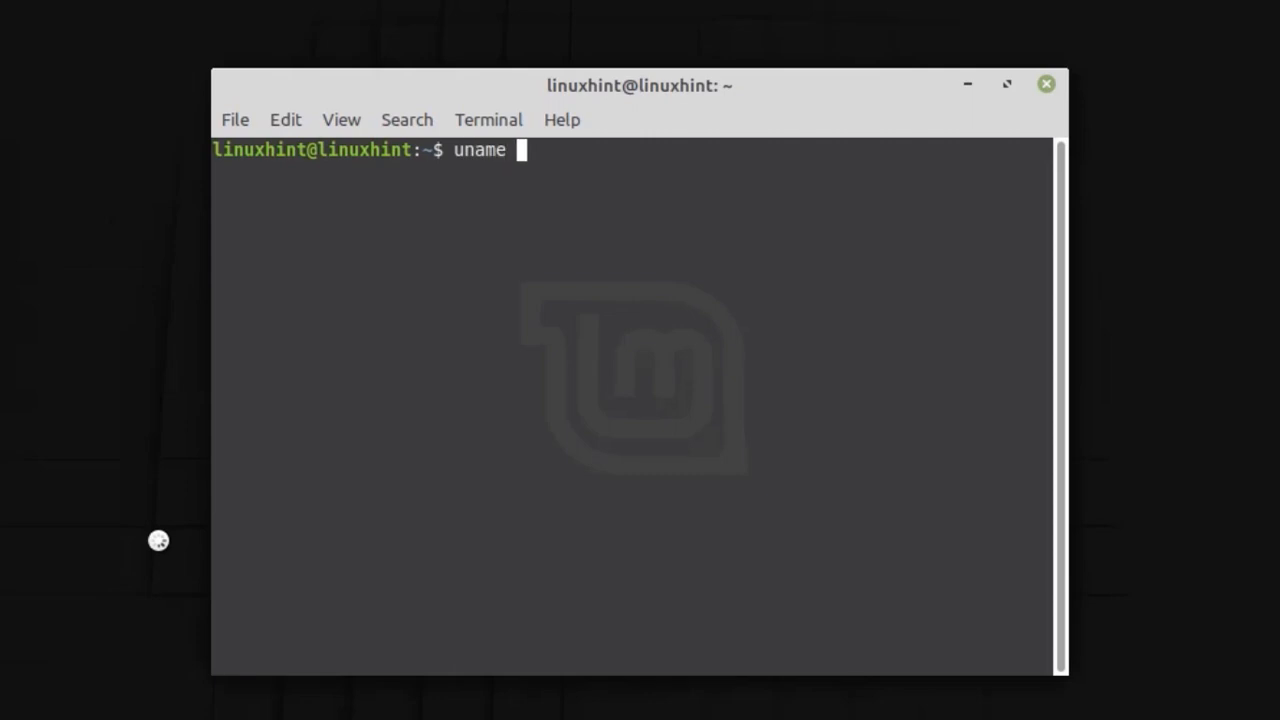
text(-sr)
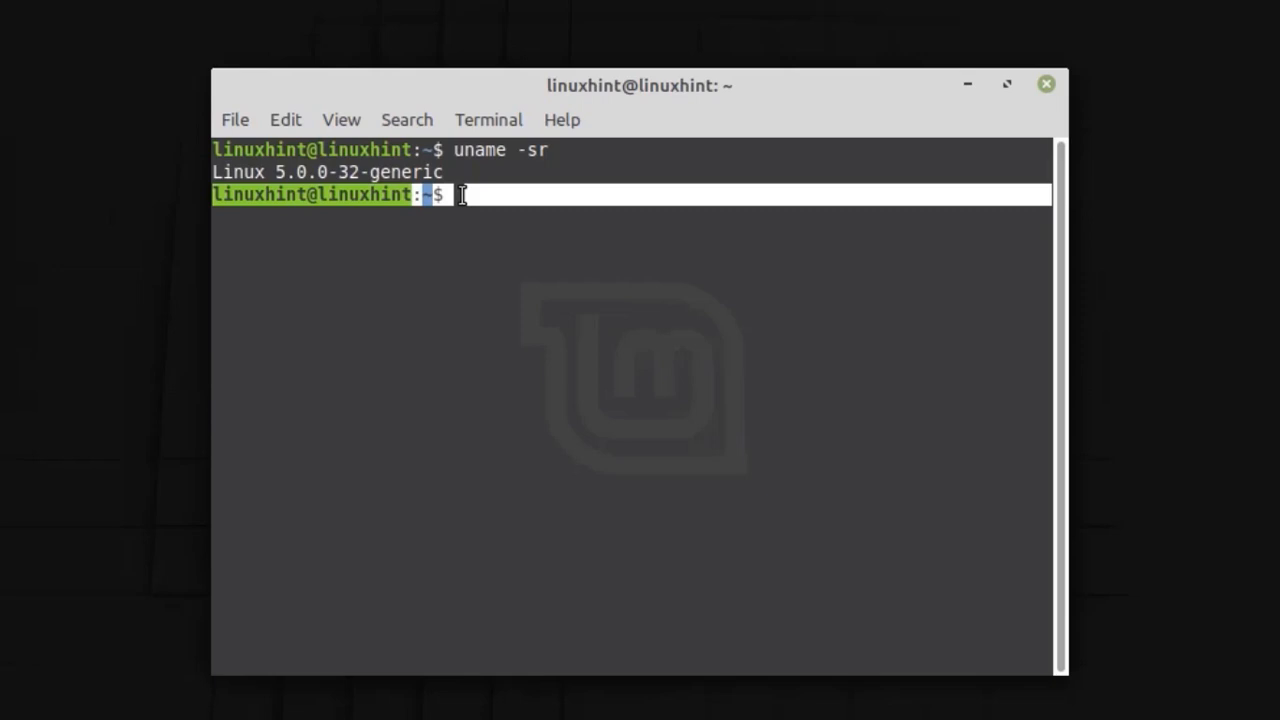
- Add the ppa:teejee2008/ppa repository via sudo add-apt-repository, supplying the password and importing its key
text(sudo)
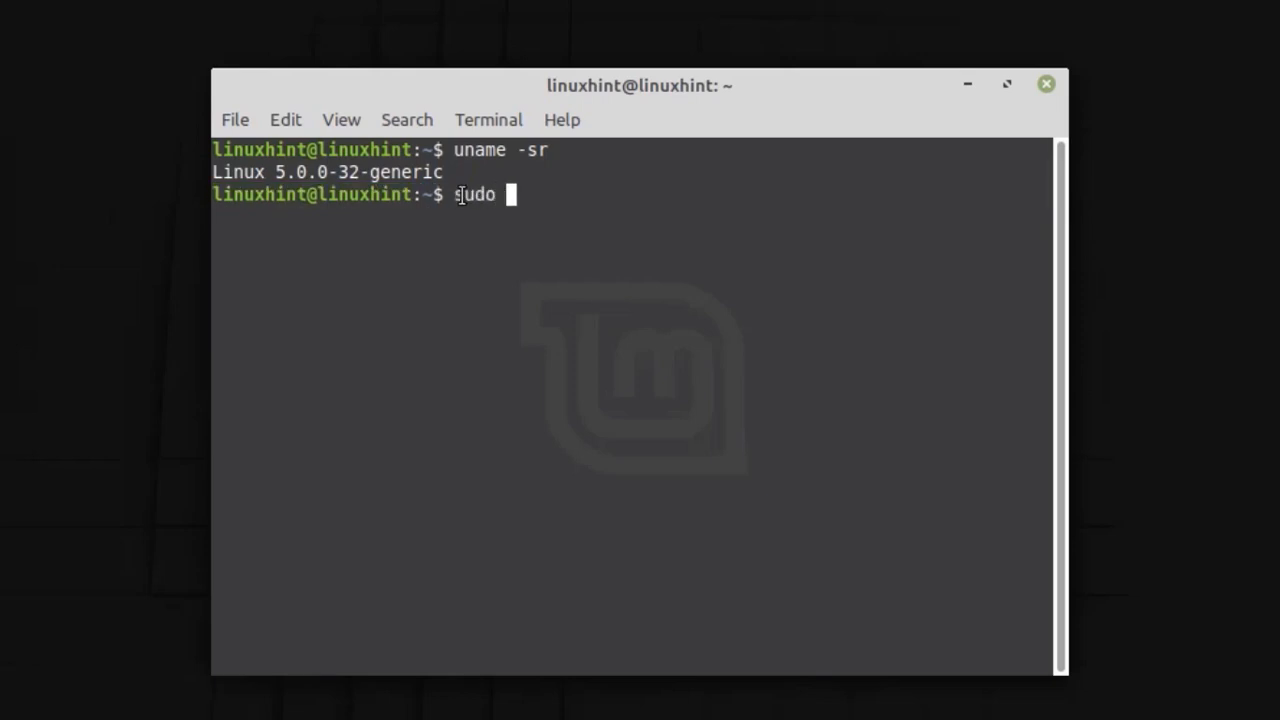
text(add-apt)
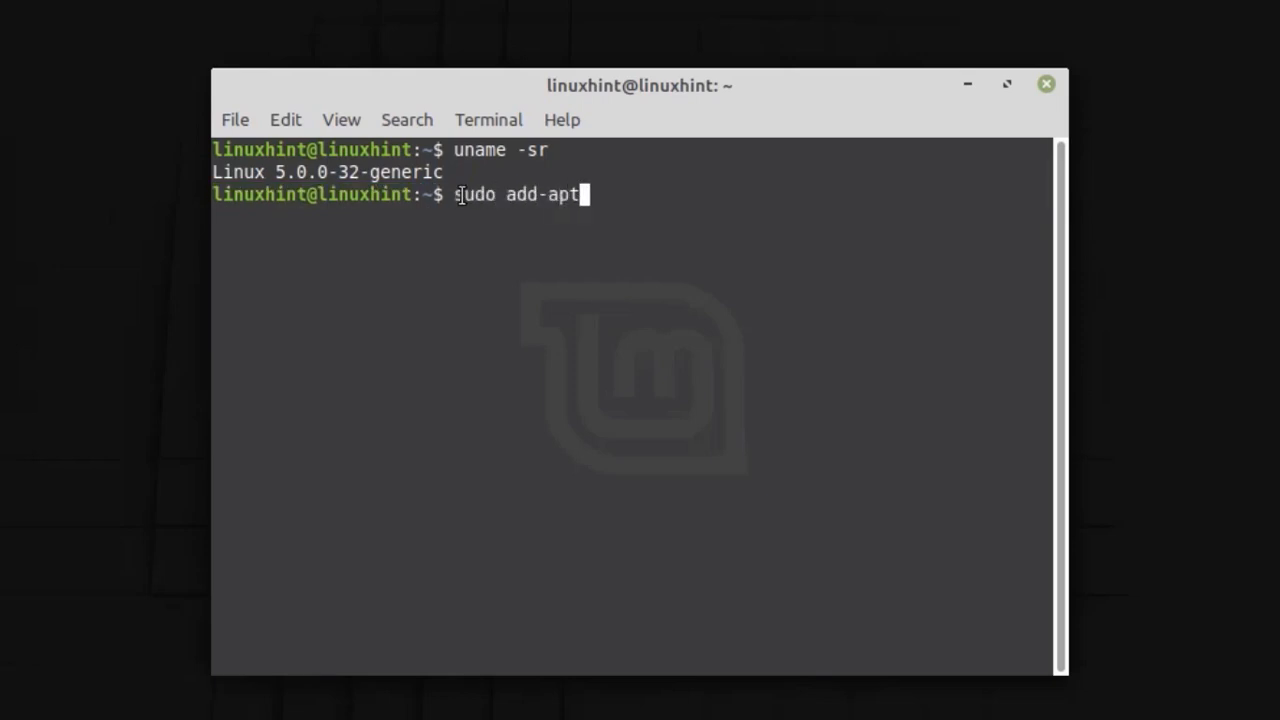
text(-re)
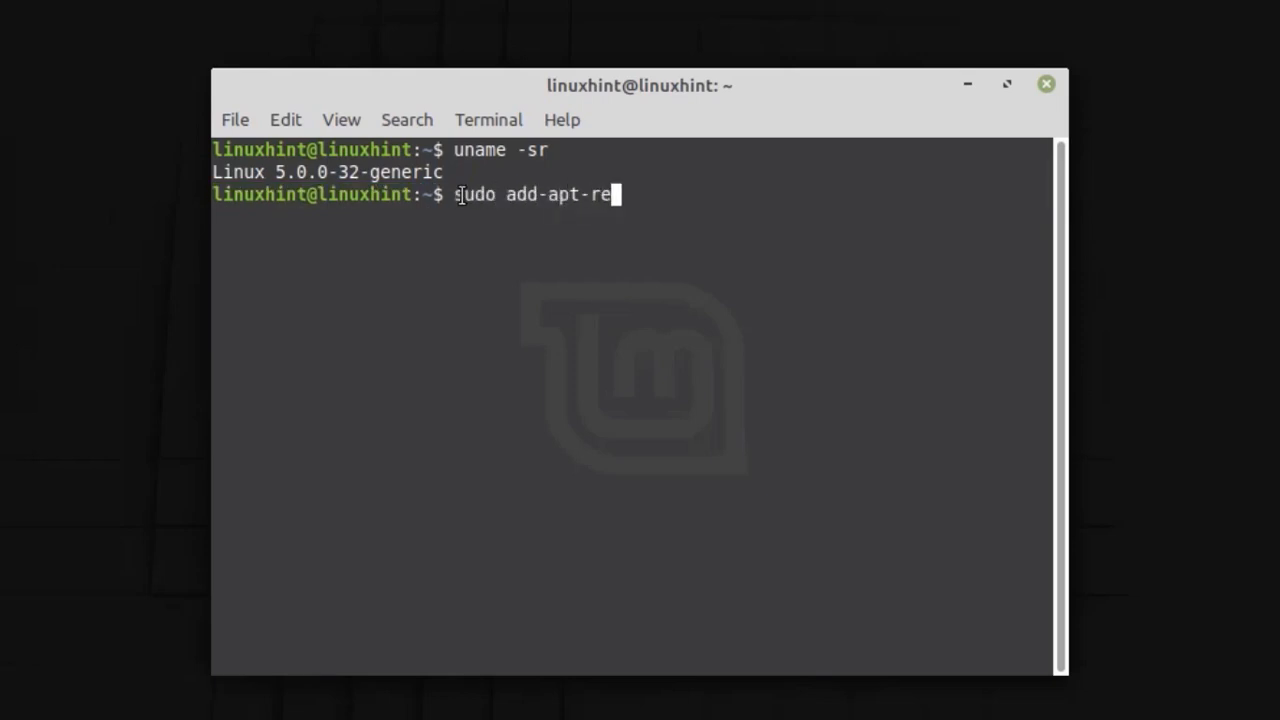
text(pository)
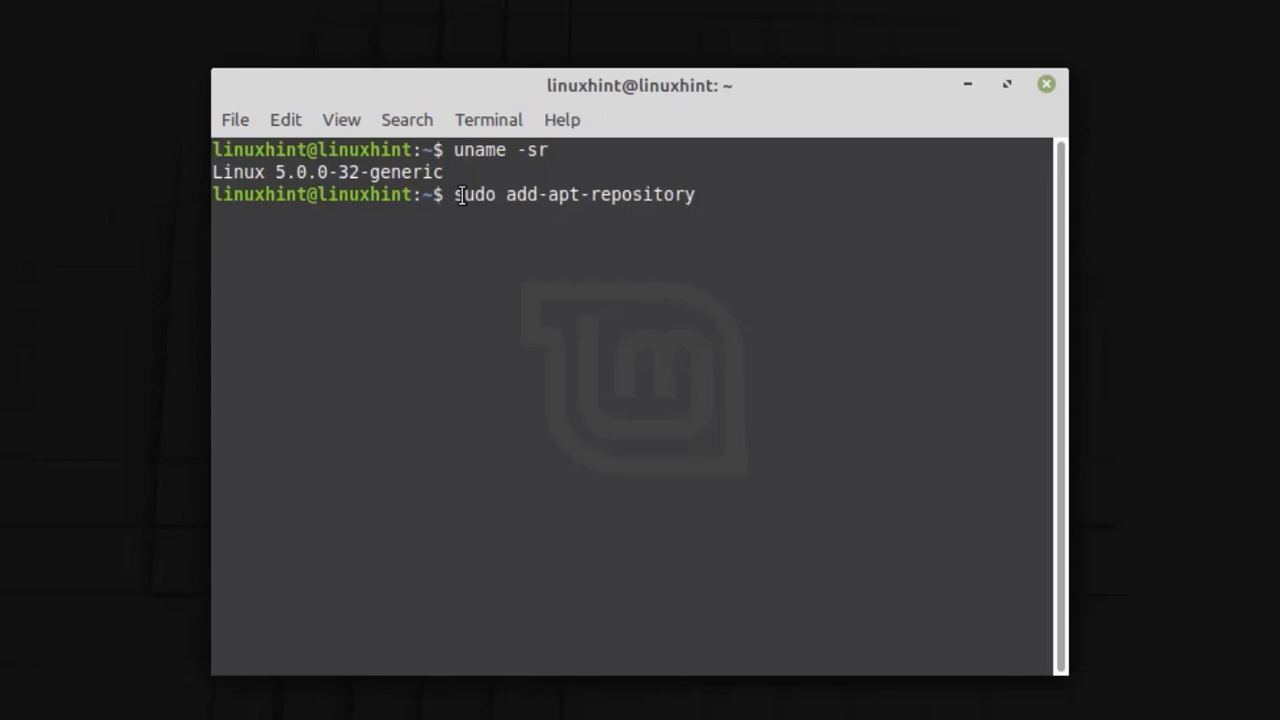
text(ppa)
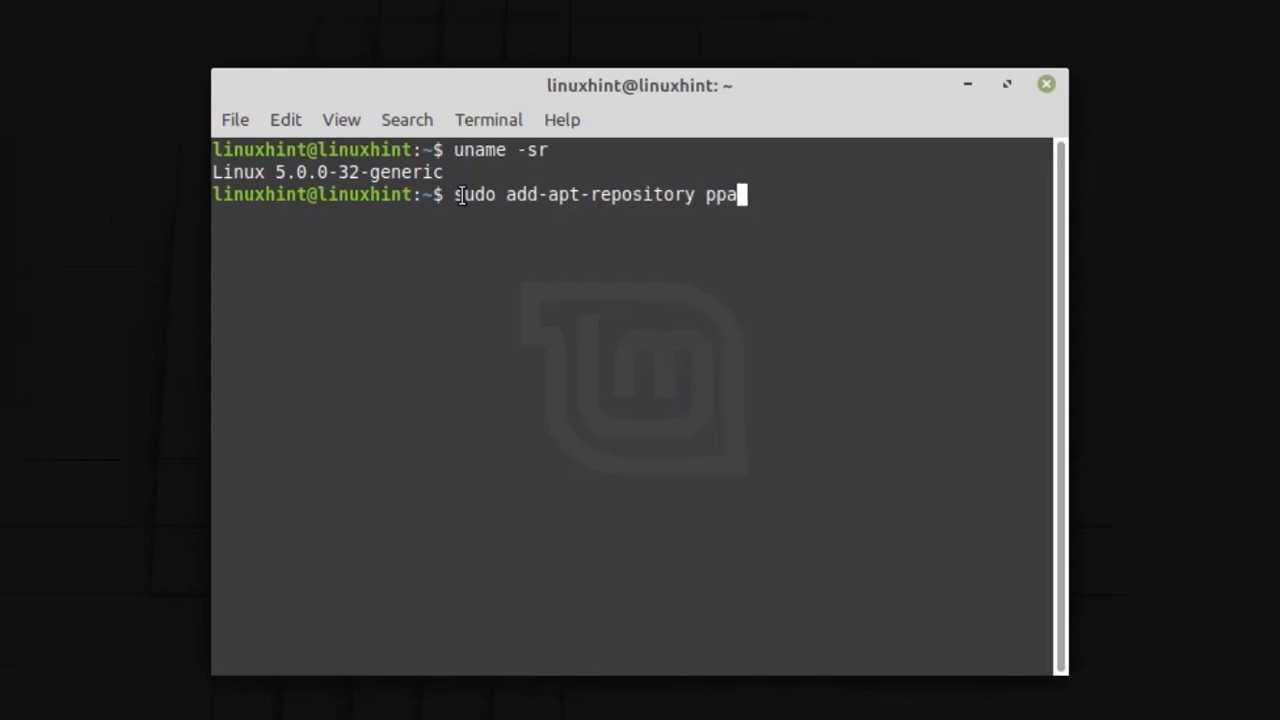
text(:)
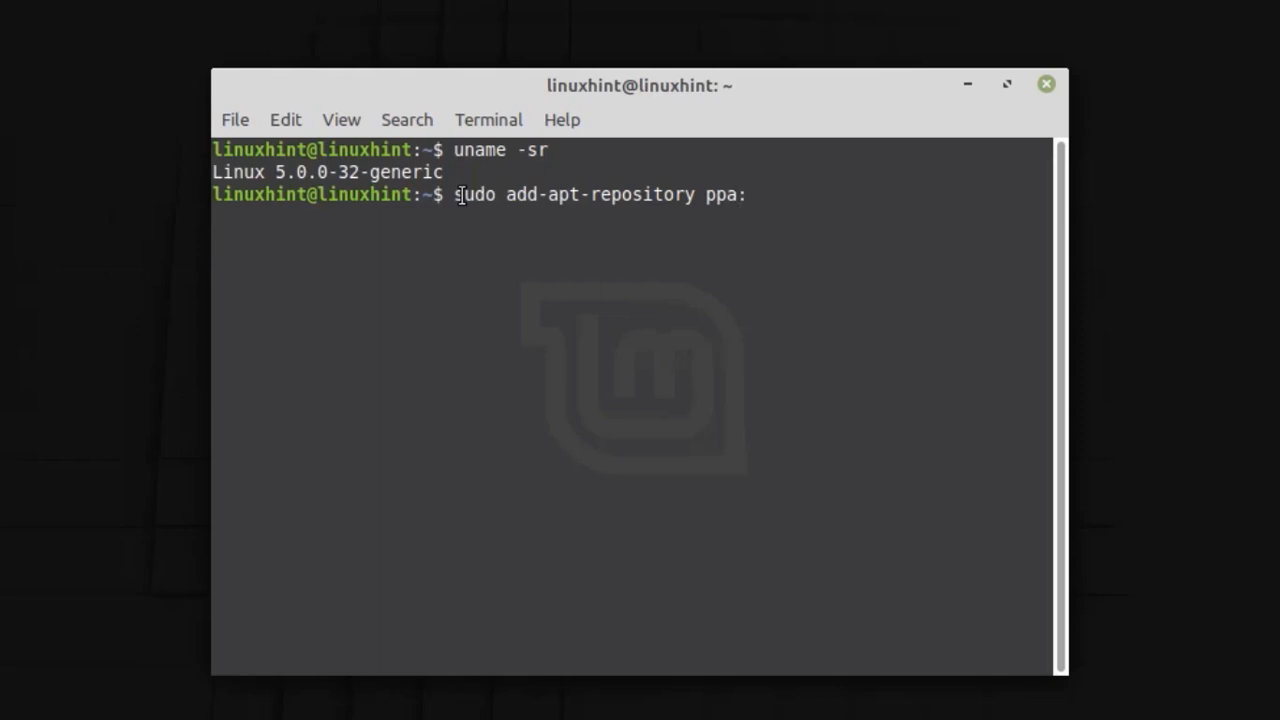
text(tee)
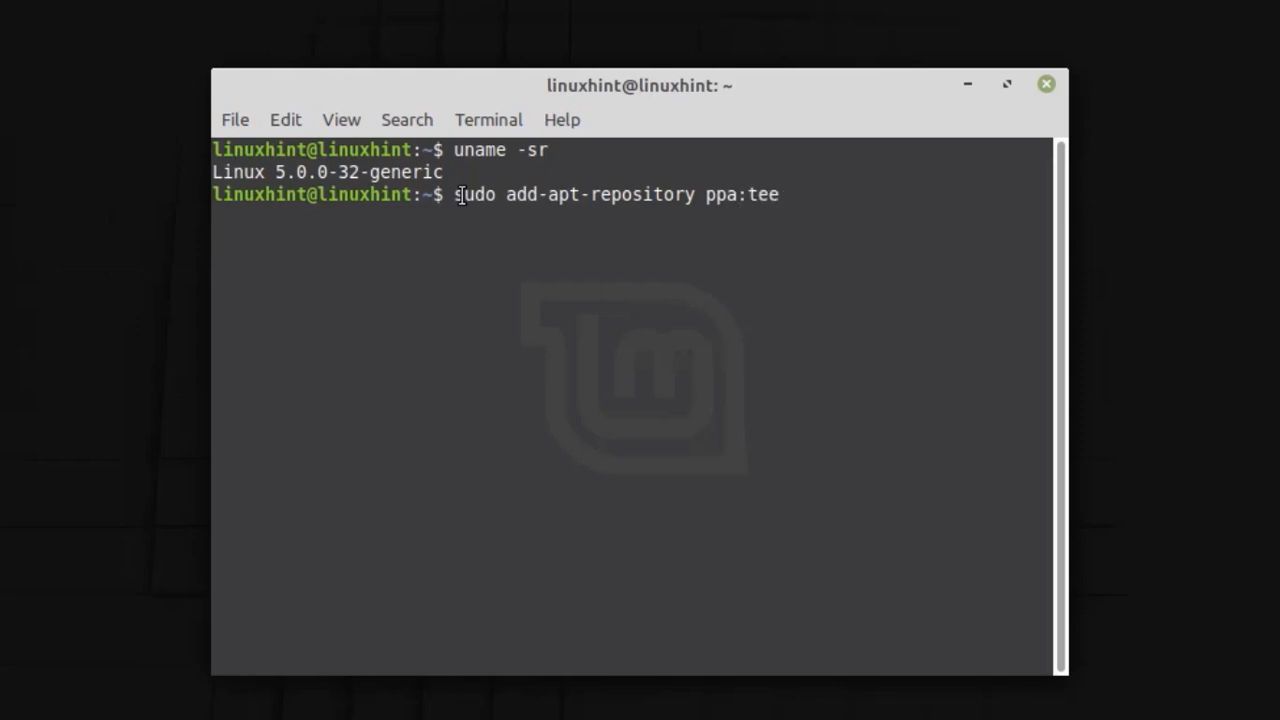
text(jee2)
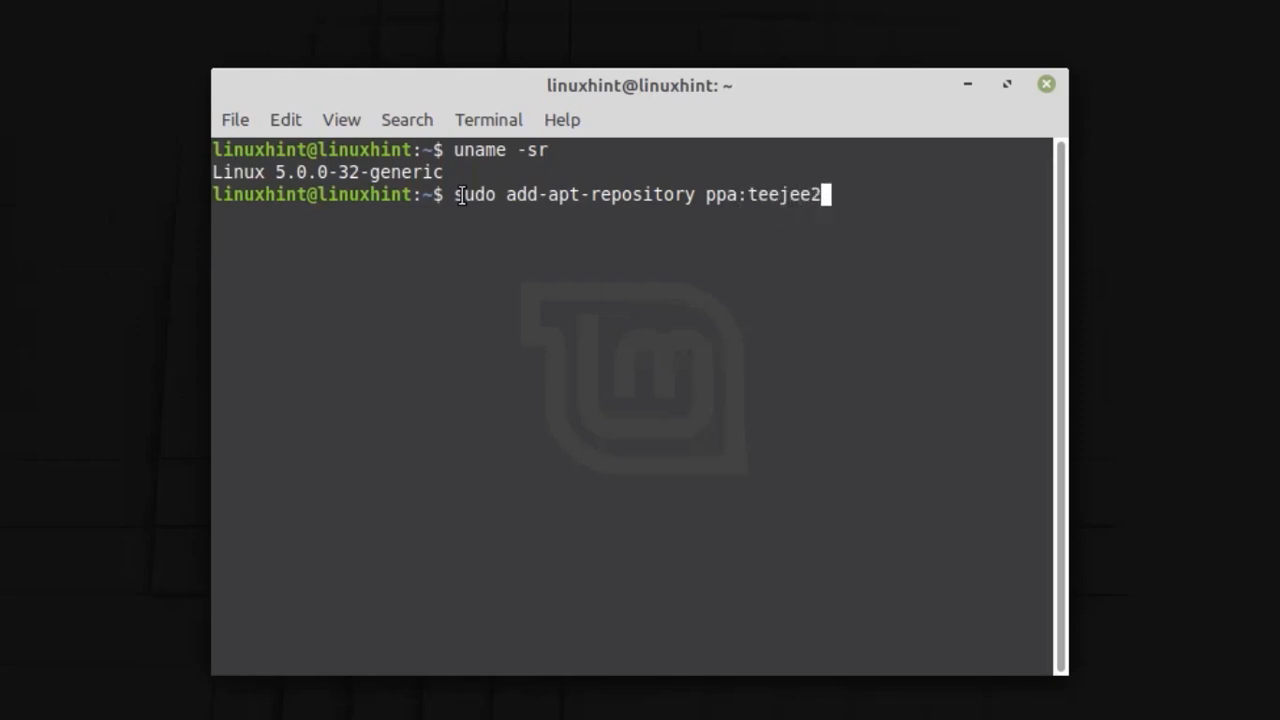
text(008/ppa)
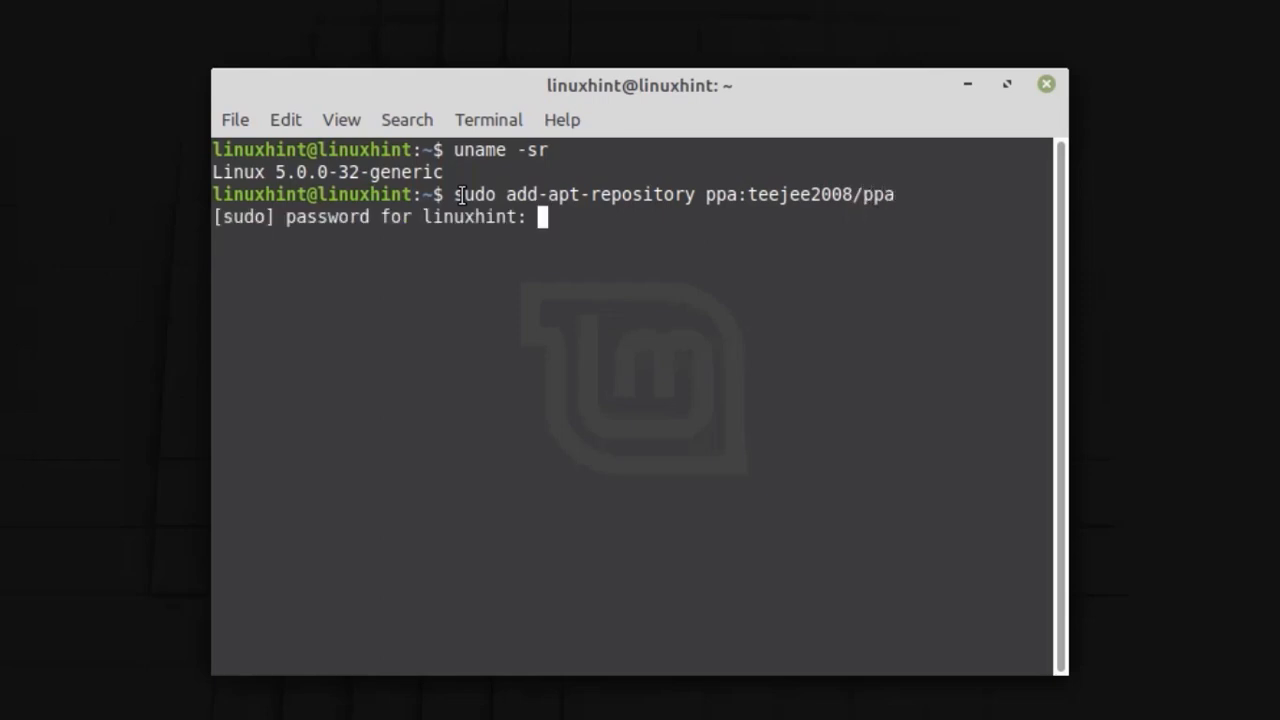
text(*****)
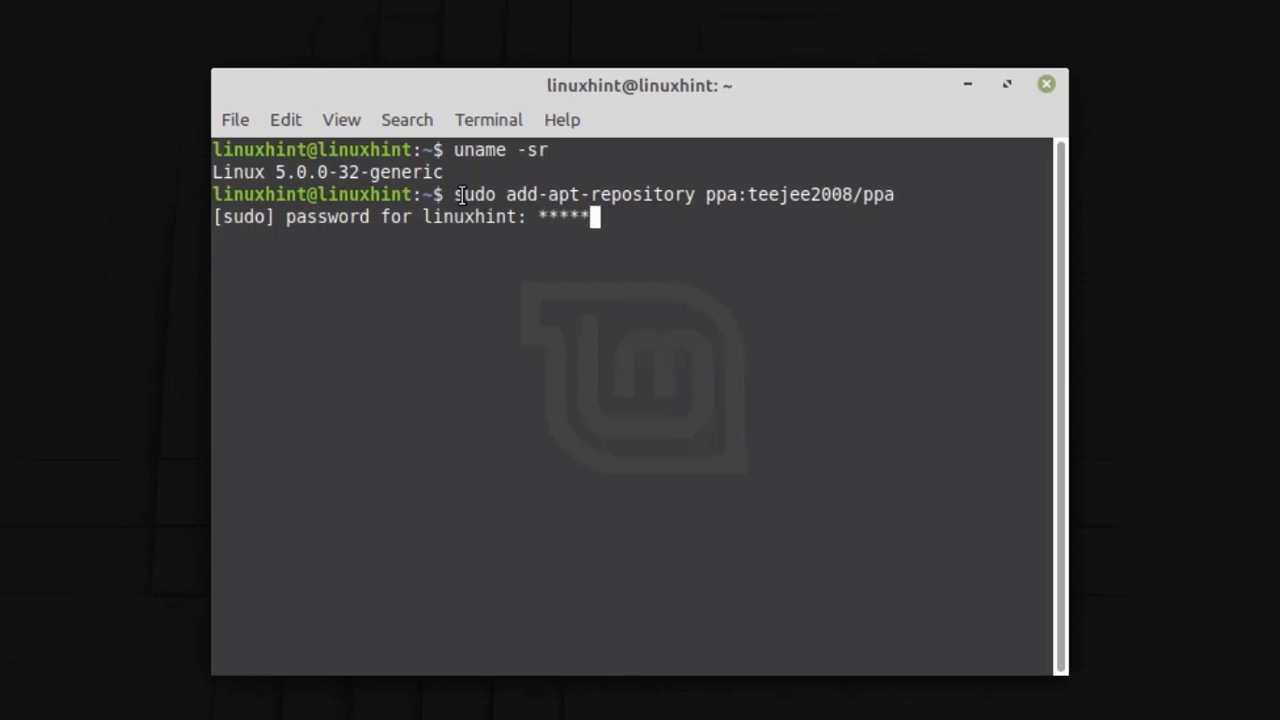
text(***)
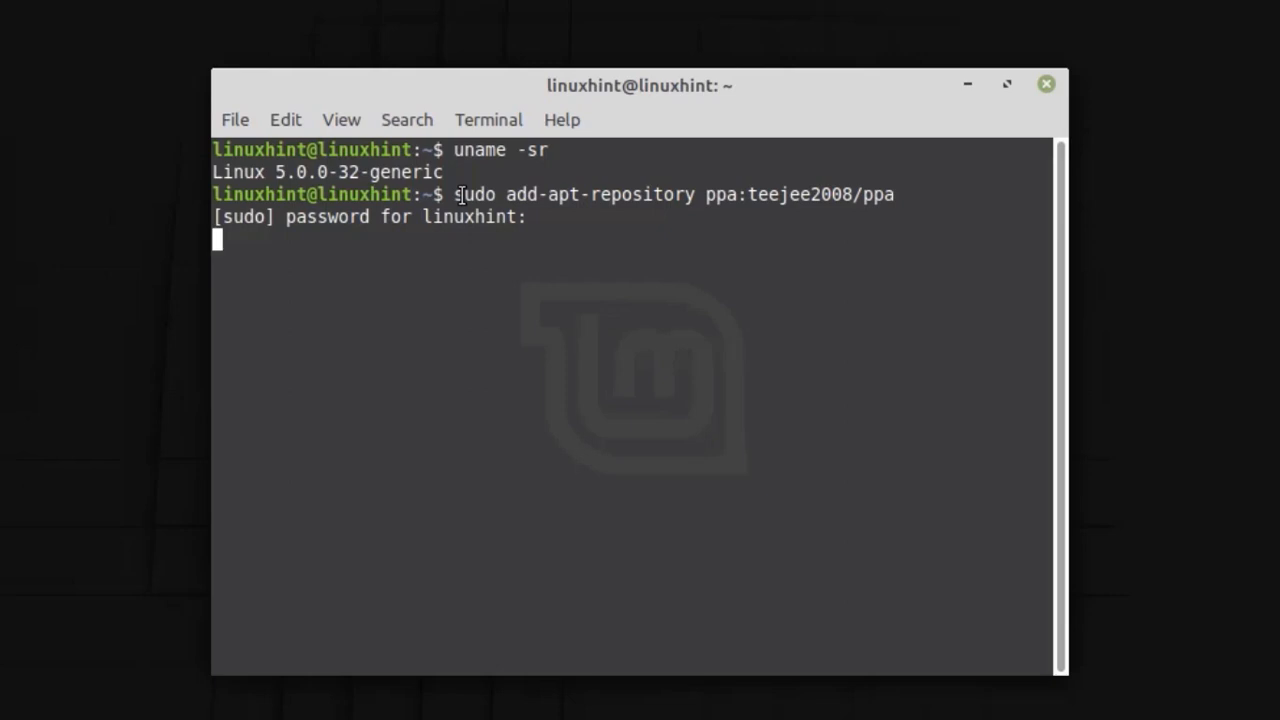
key(Enter)
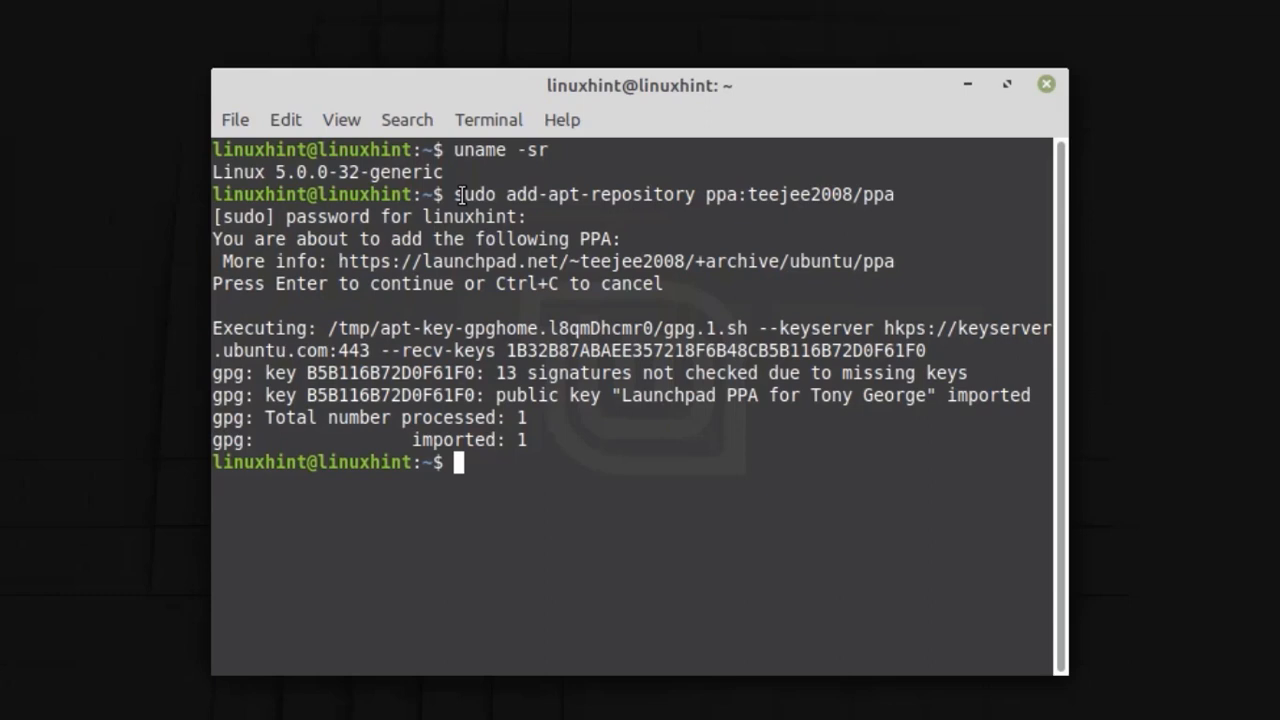
- Refresh the package lists with sudo apt update
text(sudo)
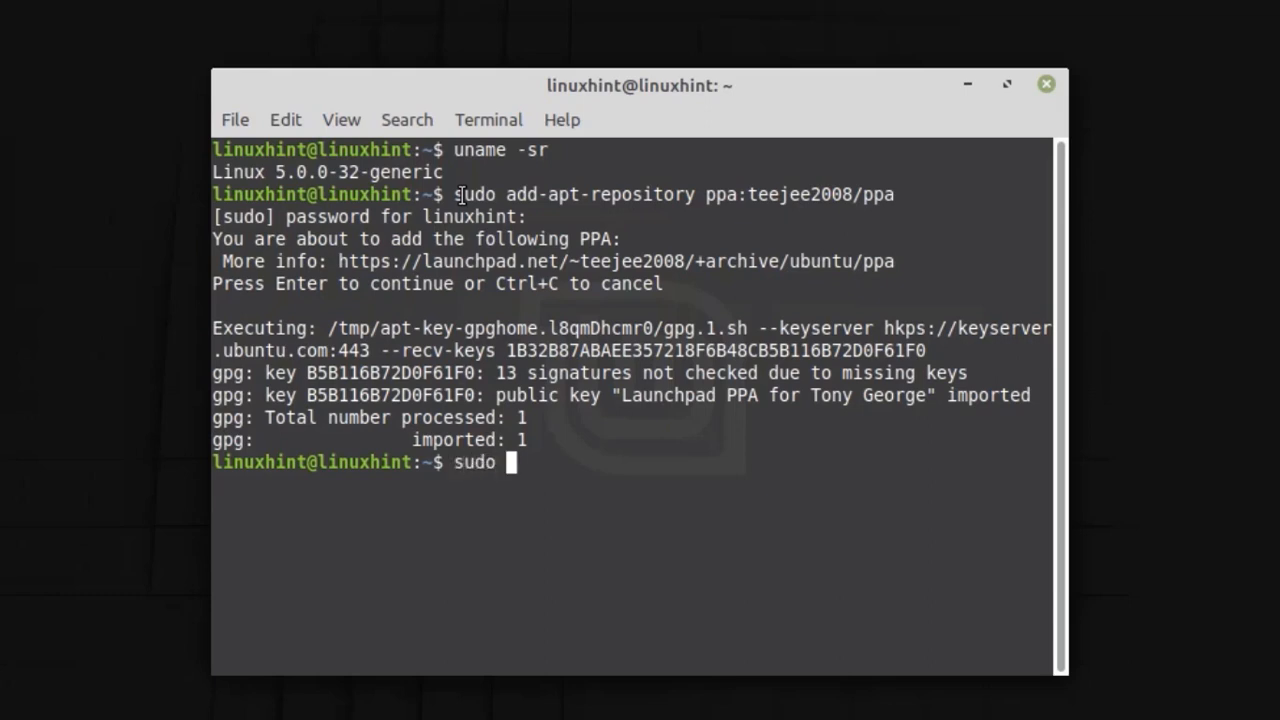
text(apt upda)
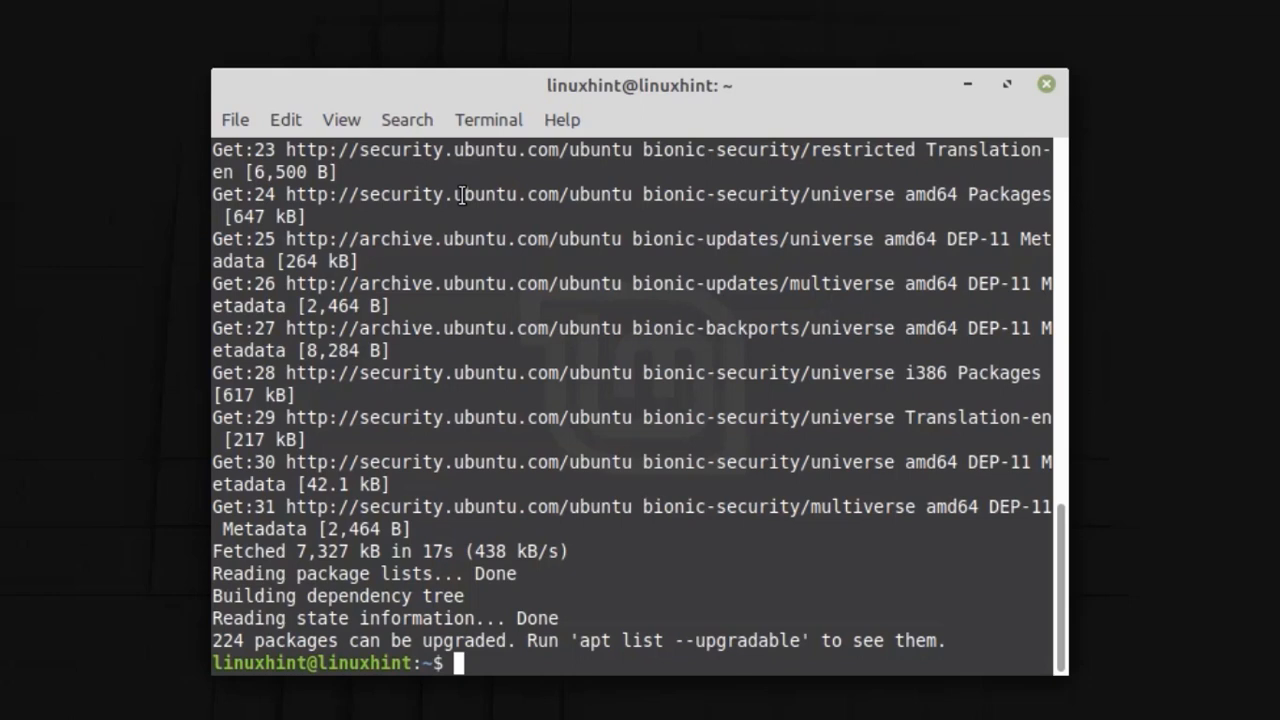
- Install ukuu with sudo apt-get install, answering Y to pull in aria2 and libc-ares2
text(sudo apt)
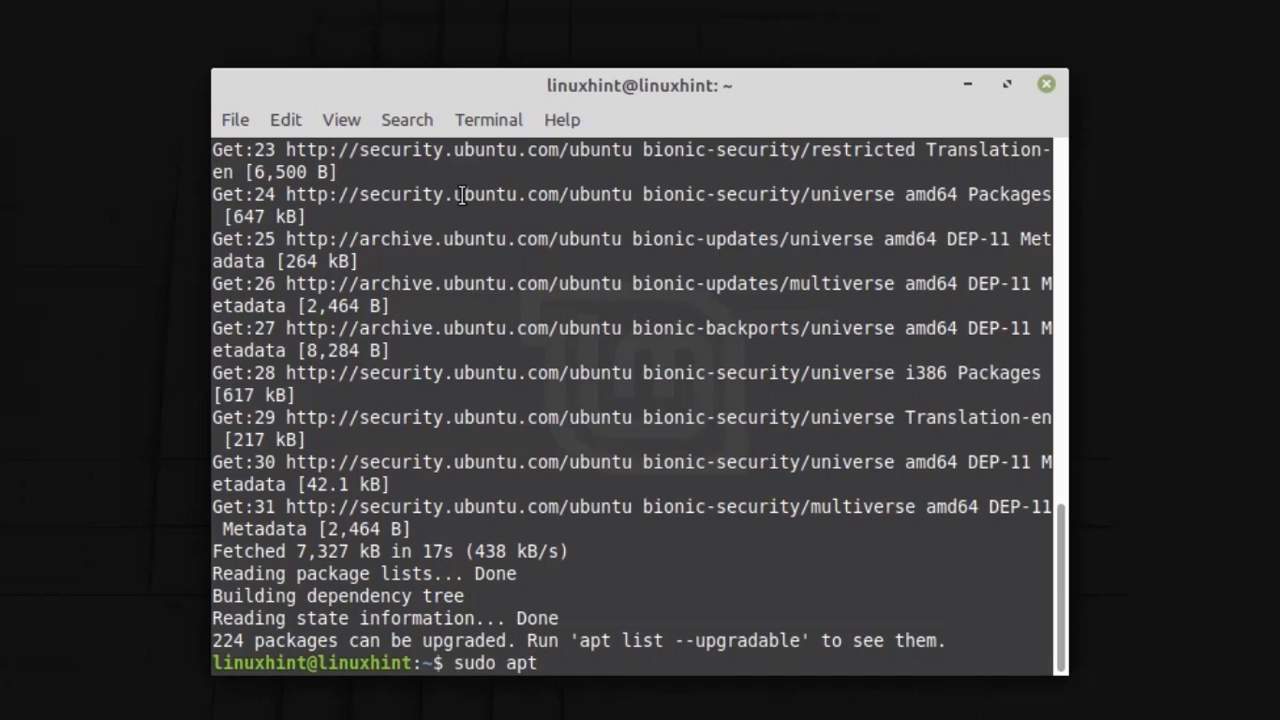
text(-get i)
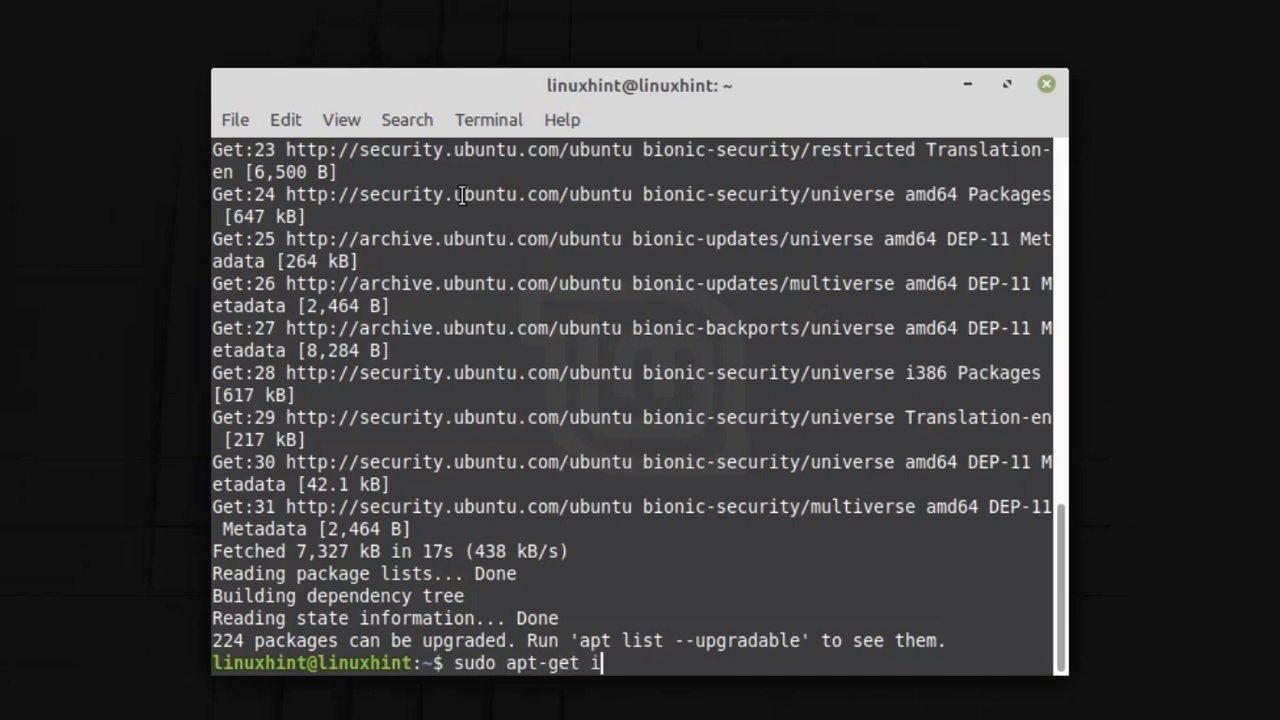
text(nstall u)
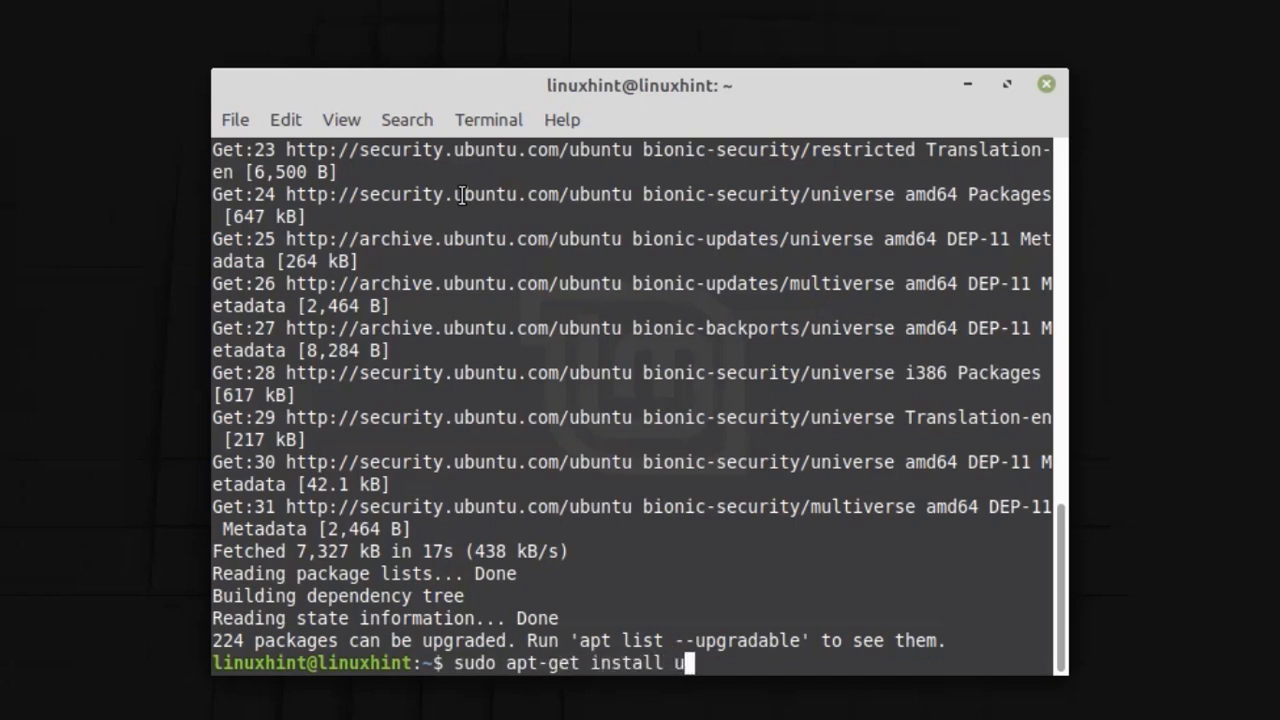
text(kuu)
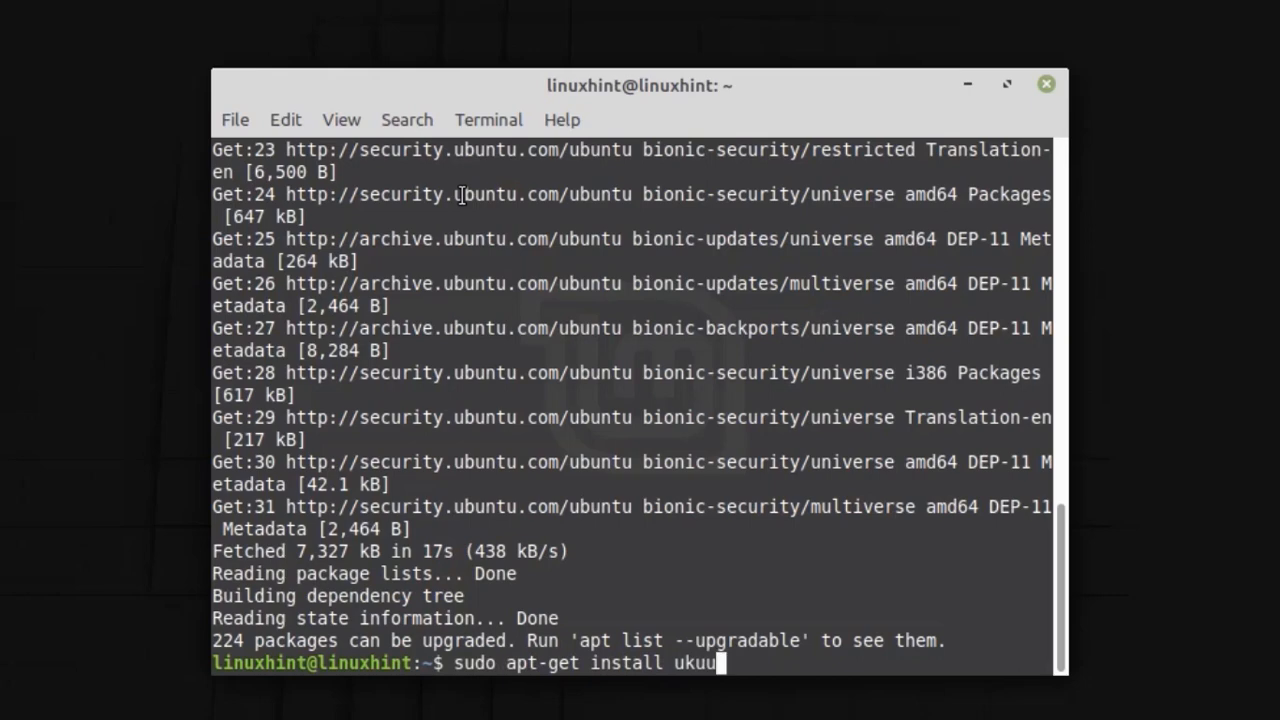
key(Return)
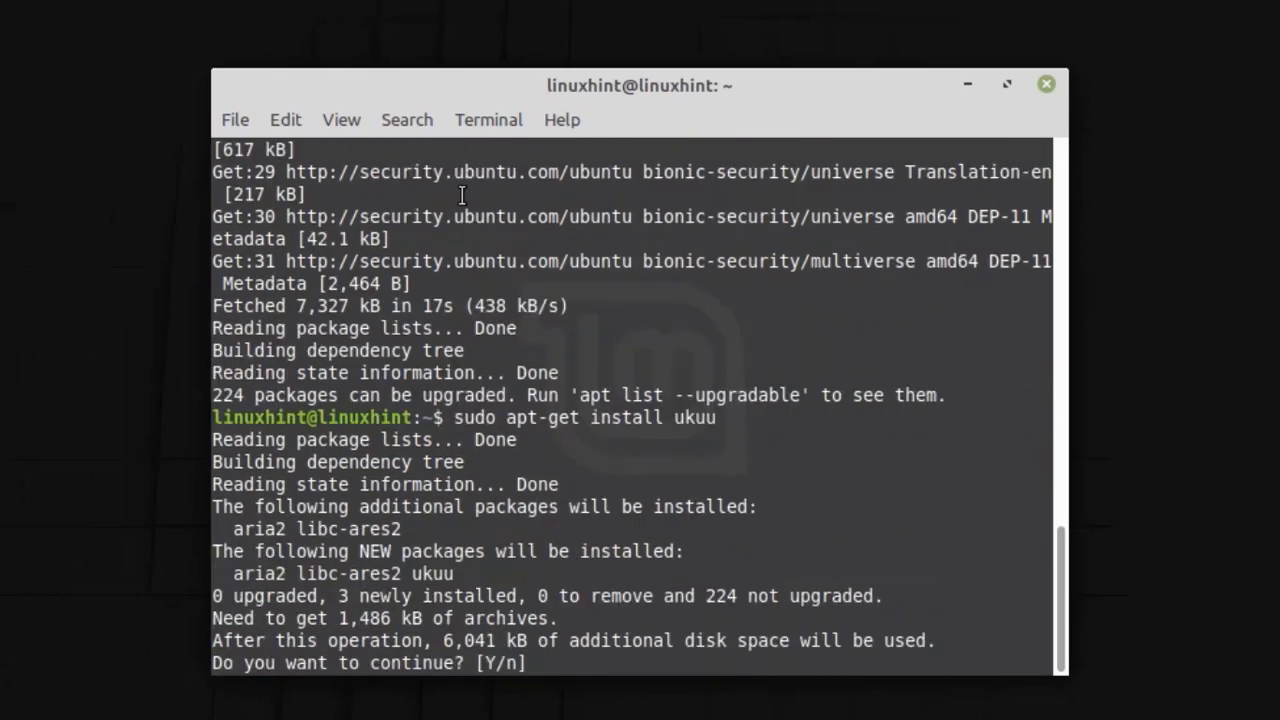
text(Y)
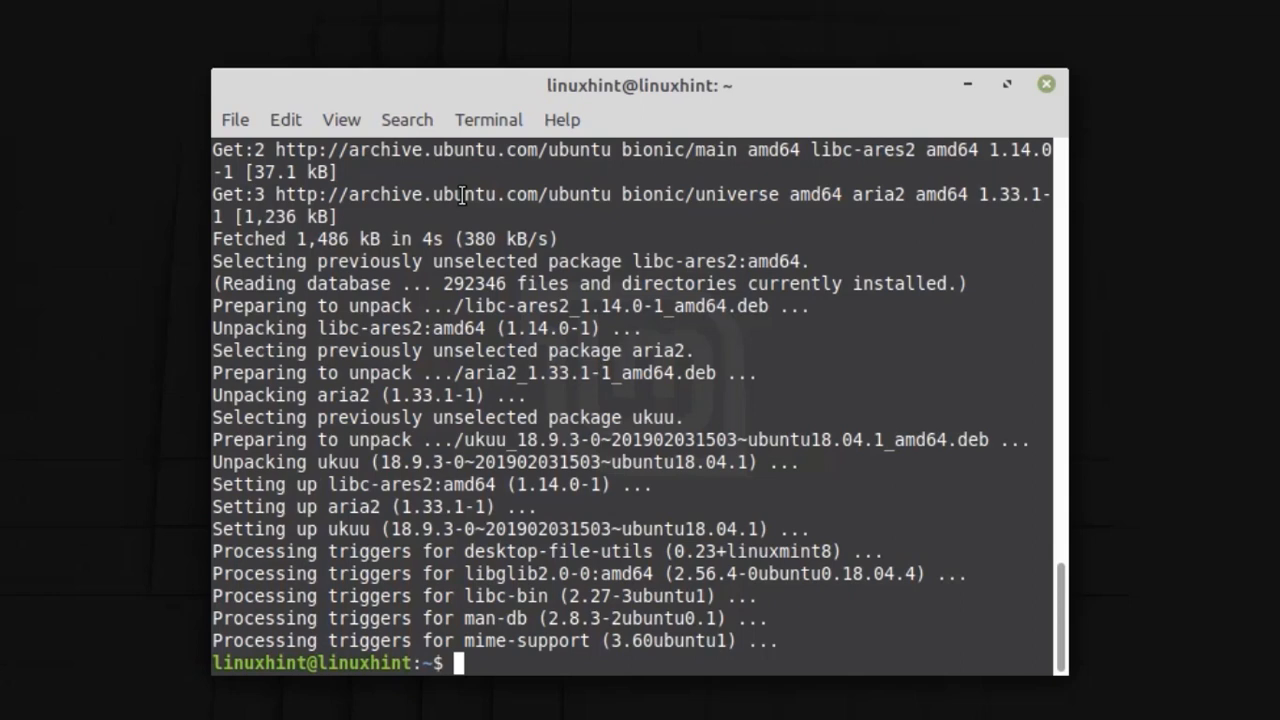
- Run sudo ukuu-gtk to launch the kernel utility listing Linux 5.5.4
text(sudo u)
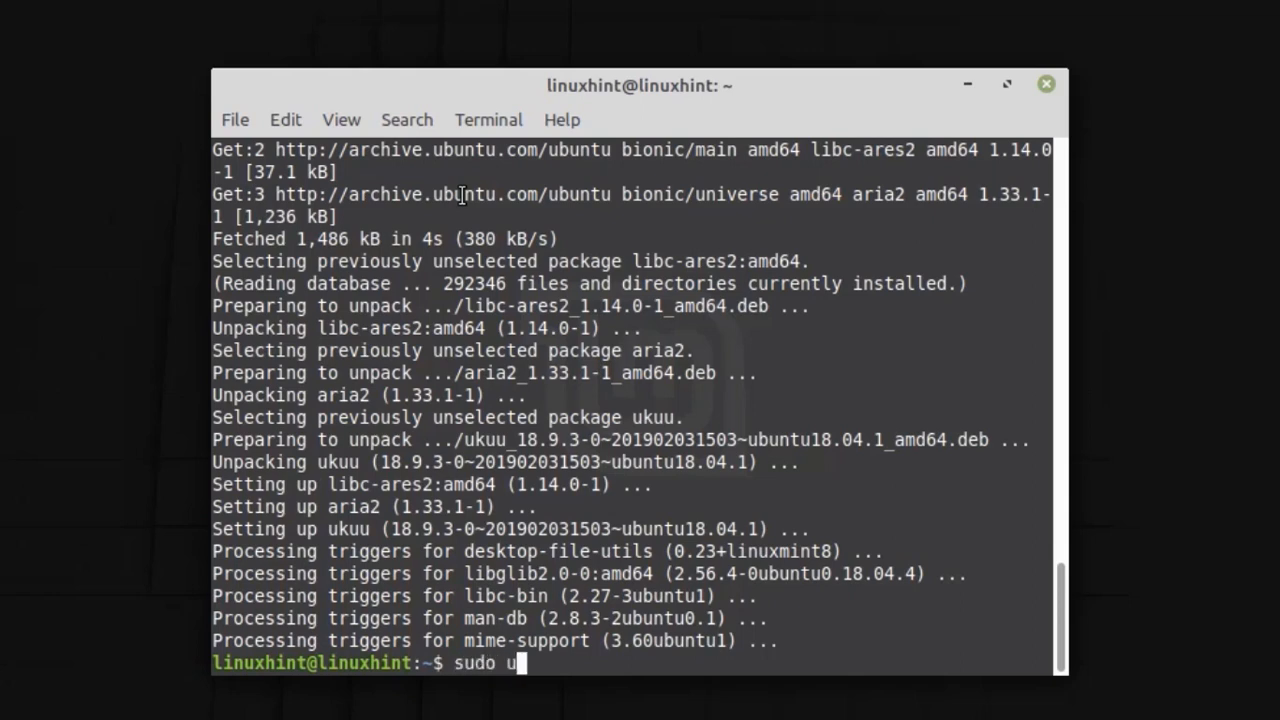
text(kuu)
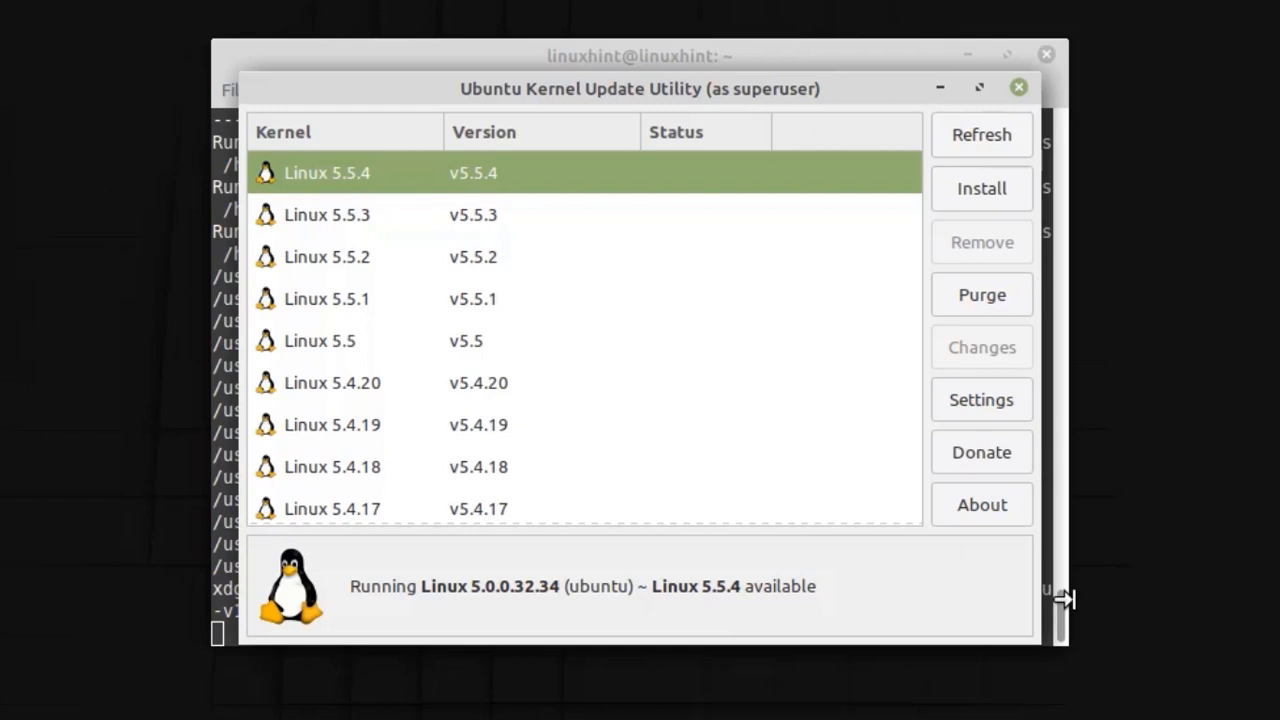
- Install the Linux 5.5.4 kernel, updating GRUB, and dismiss the finished log
click(328, 172)
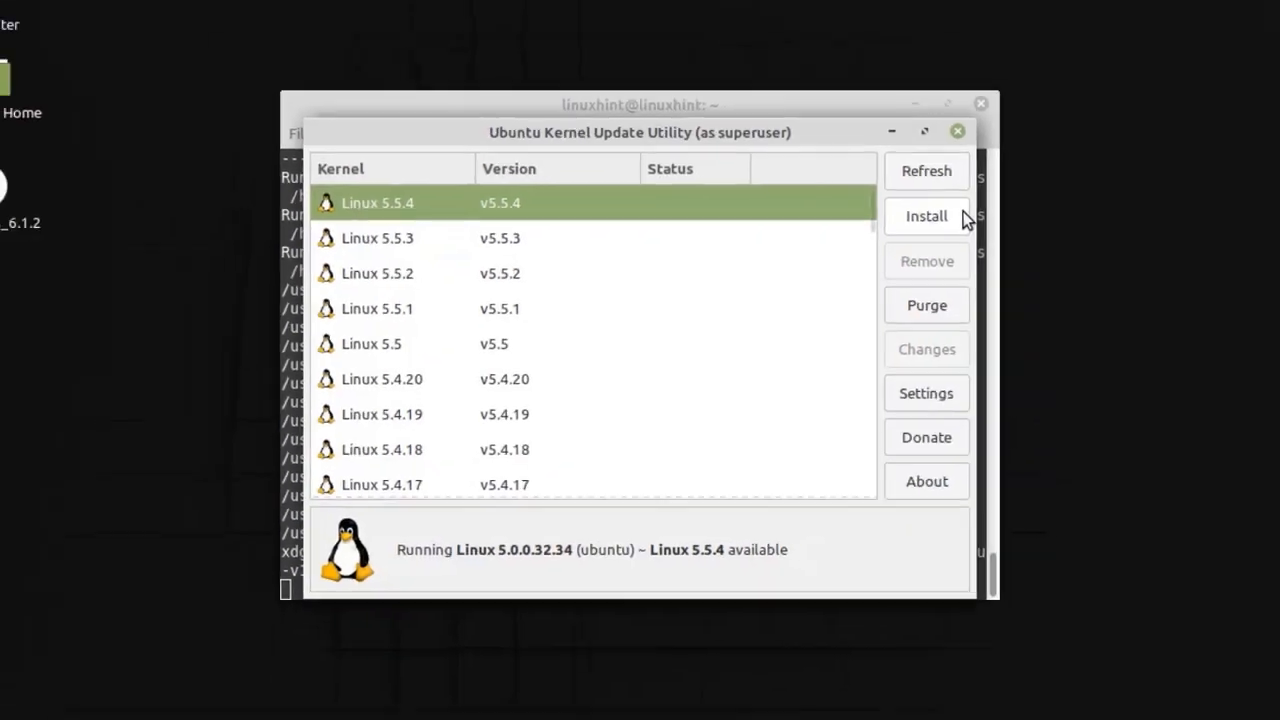
click(926, 216)
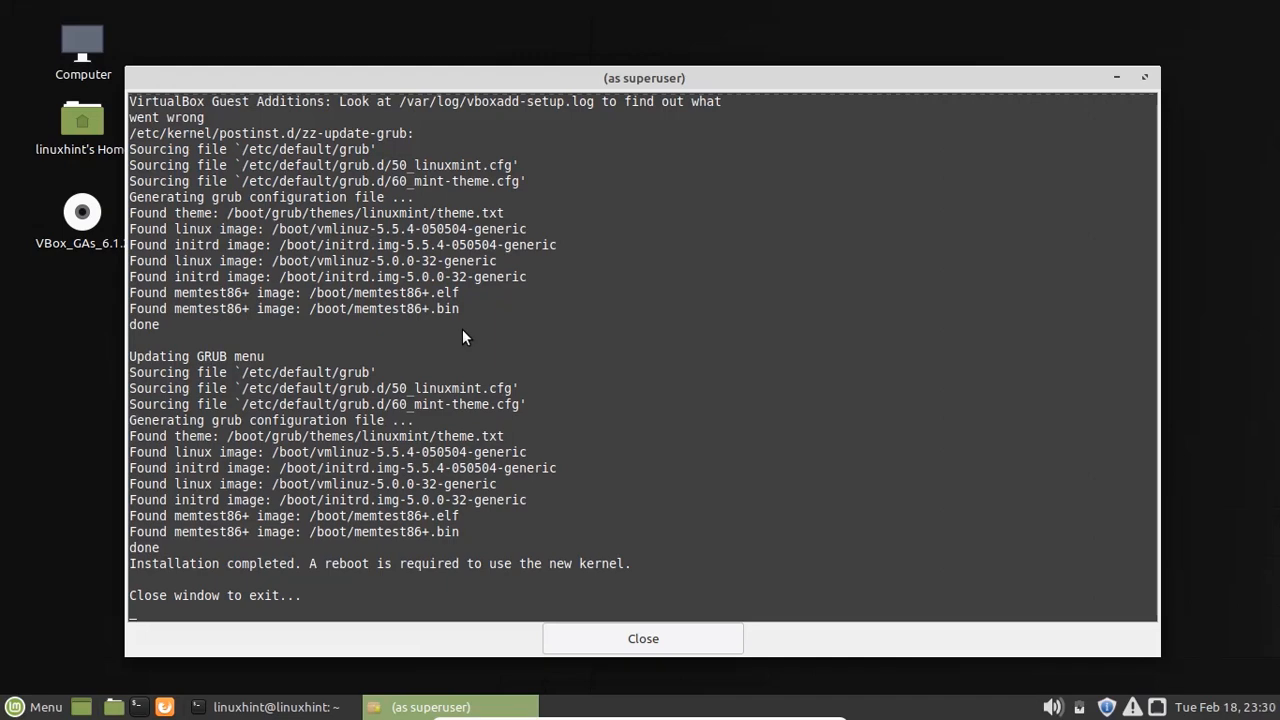
click(644, 638)
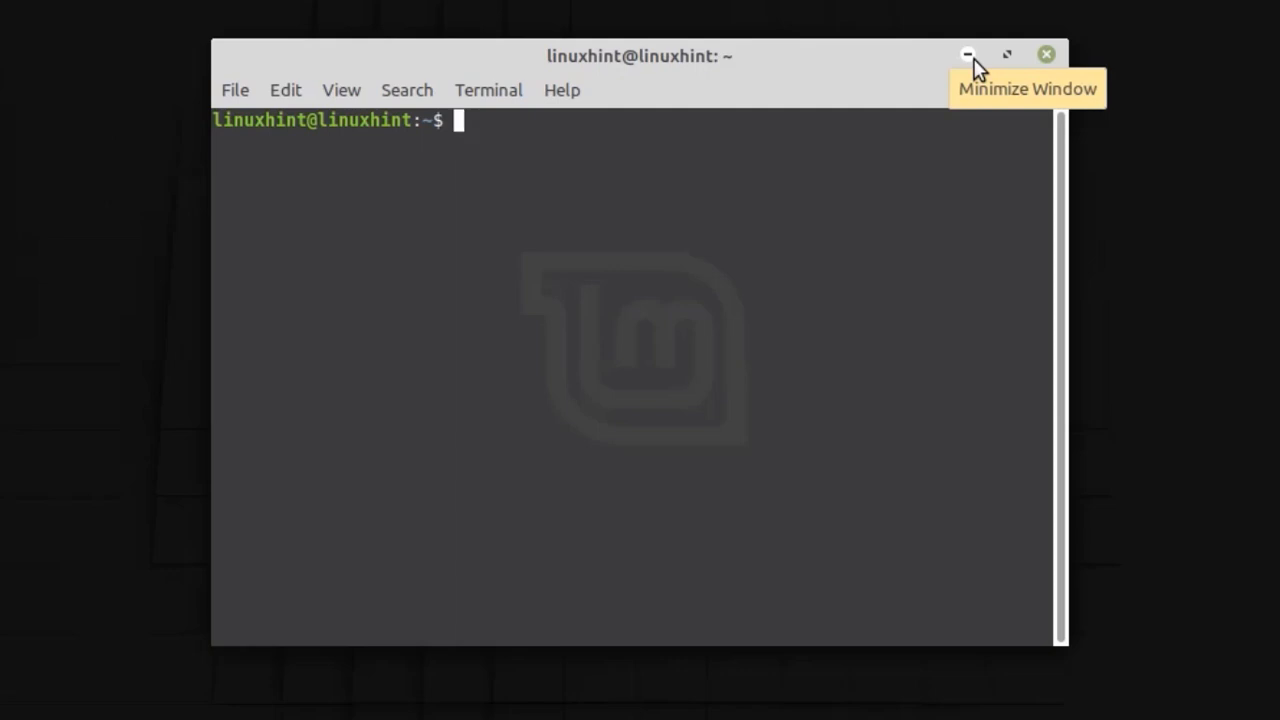
- Verify with uname -sr that the kernel is now Linux 5.5.4-050504-generic
text(uname)
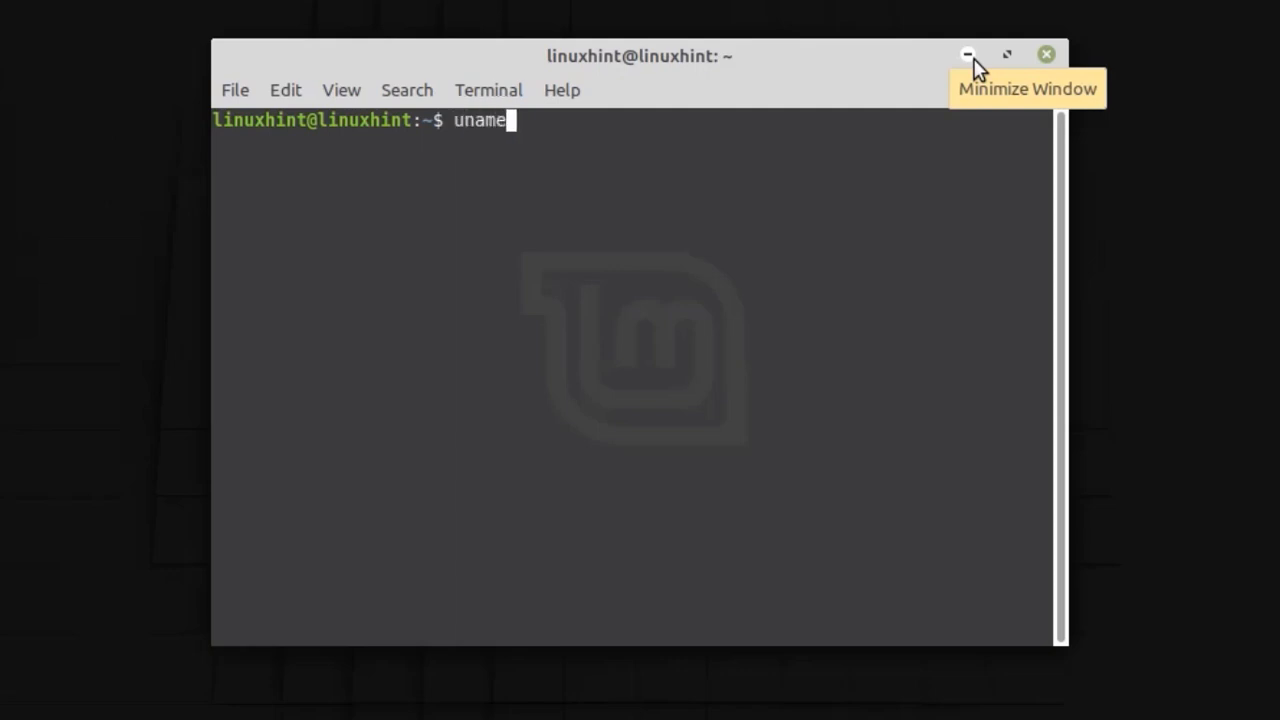
text(-sr)
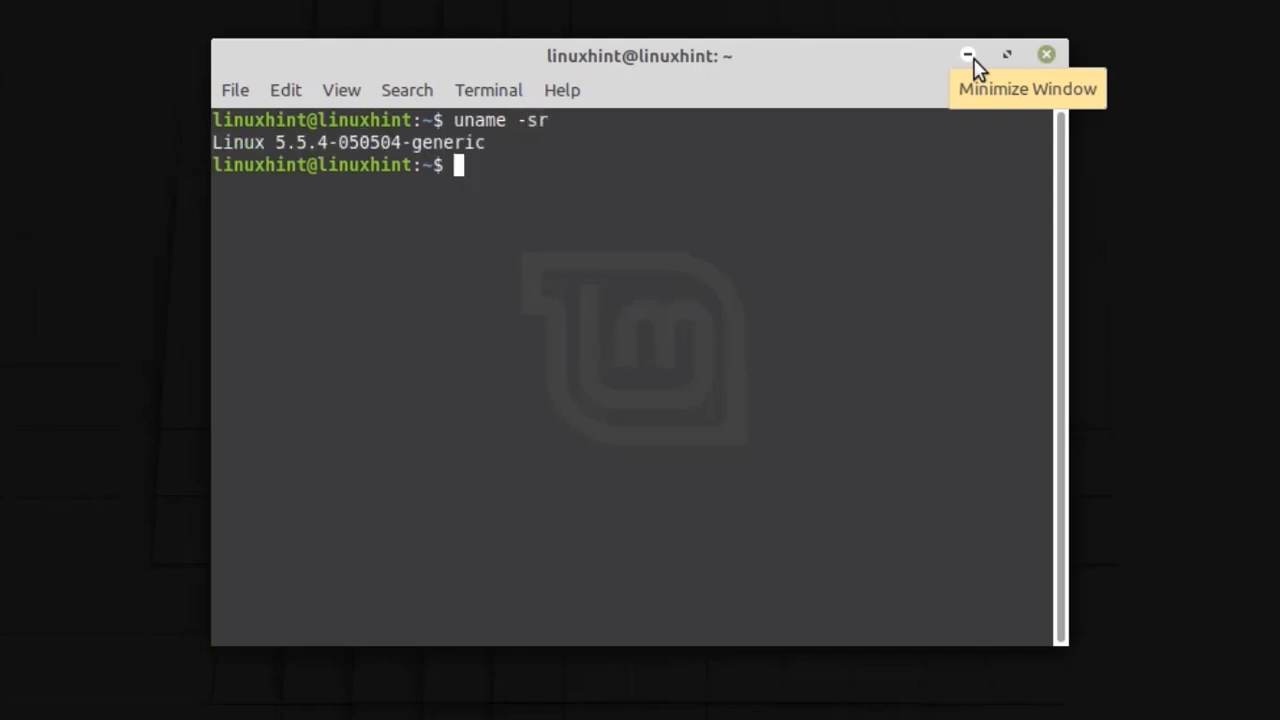